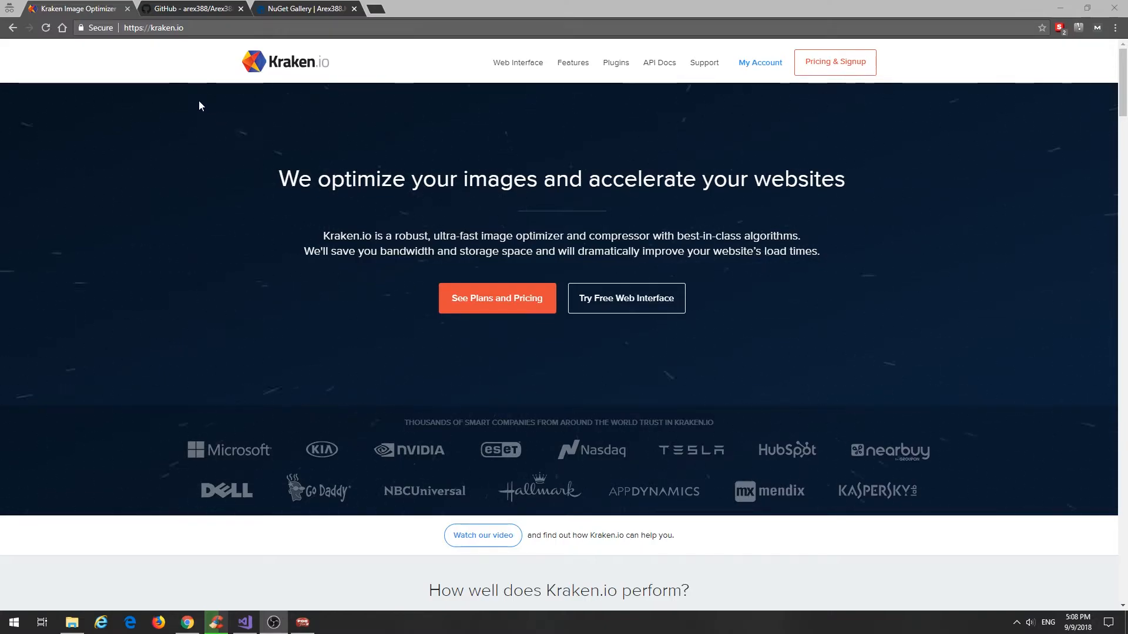
# Step: Switch to the Arex388.Kraken GitHub tab and scroll through its README usage examples
pyautogui.click(190, 7)
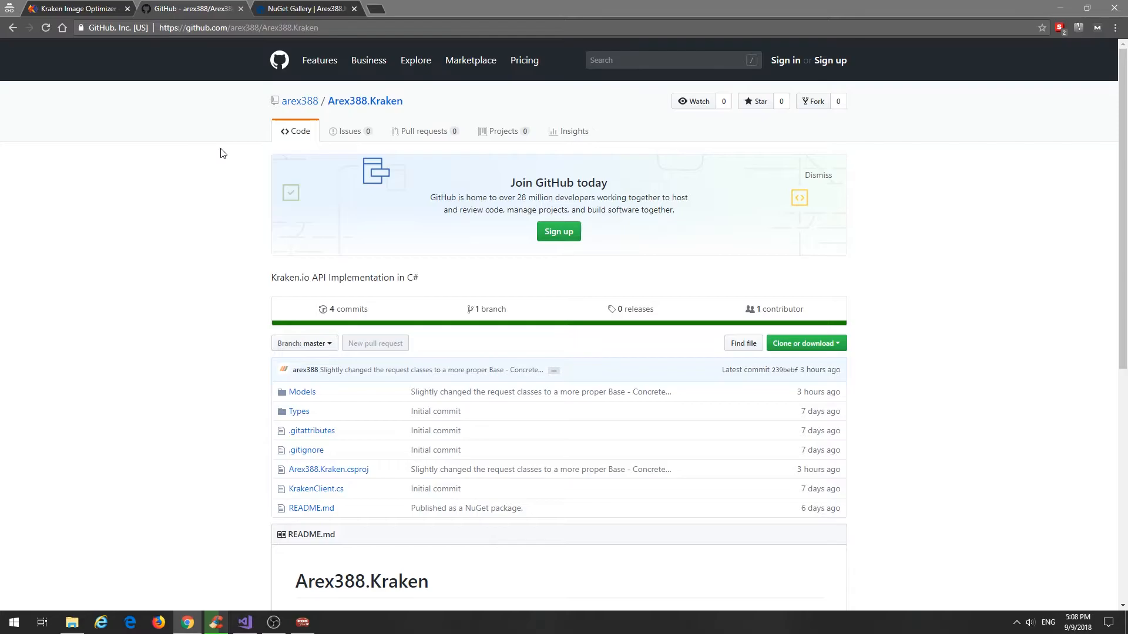
pyautogui.moveTo(249, 135)
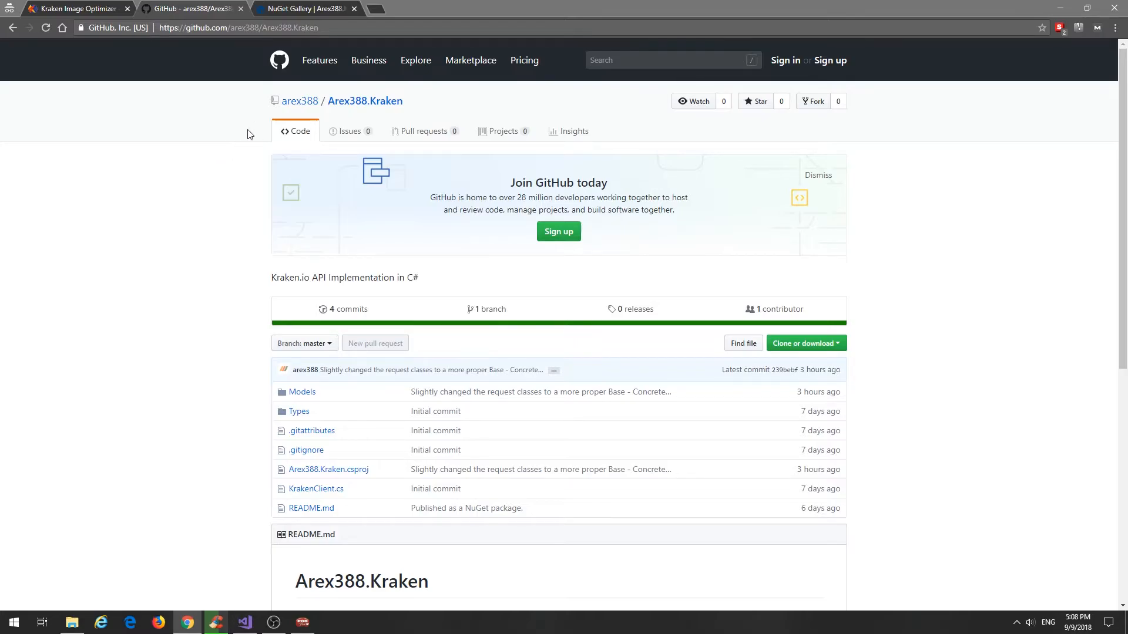
pyautogui.scroll(-3)
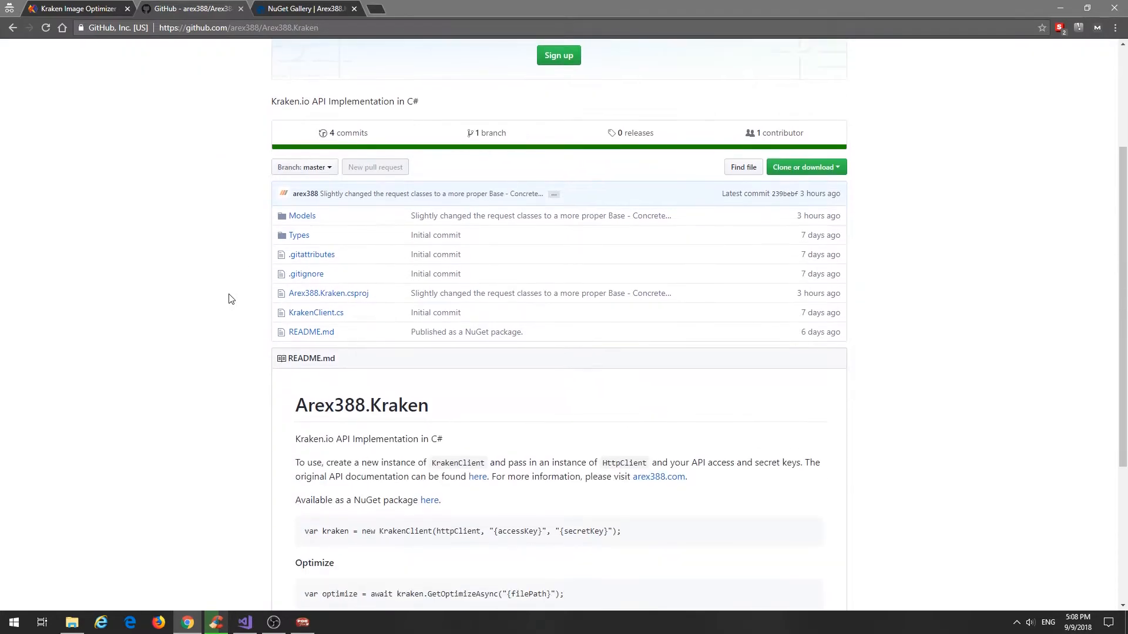
pyautogui.scroll(-3)
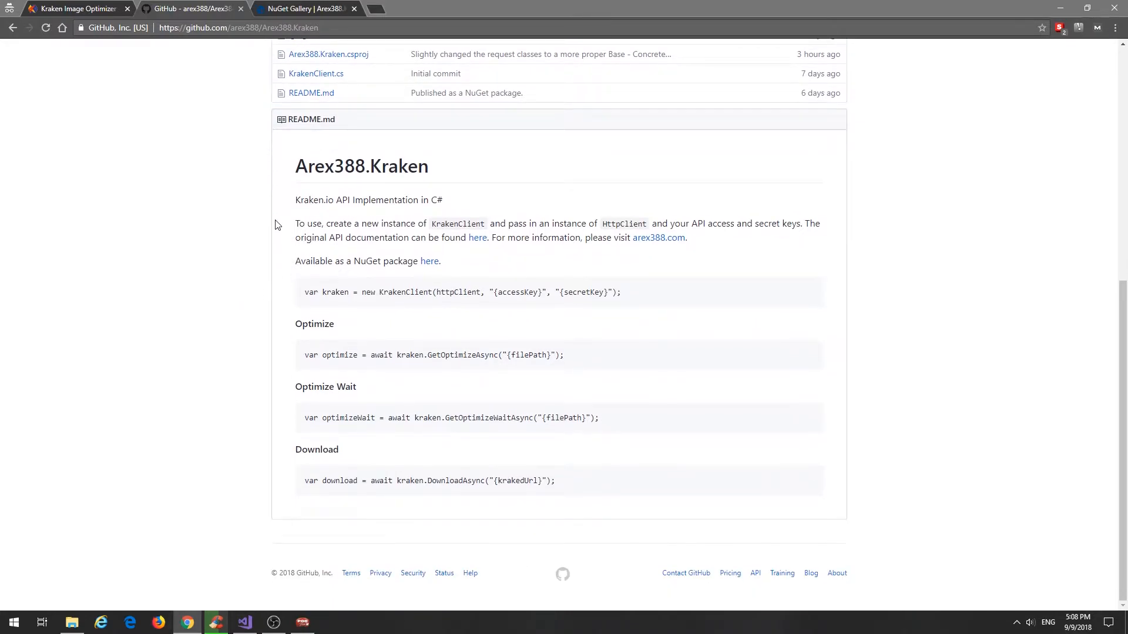
pyautogui.moveTo(296, 324)
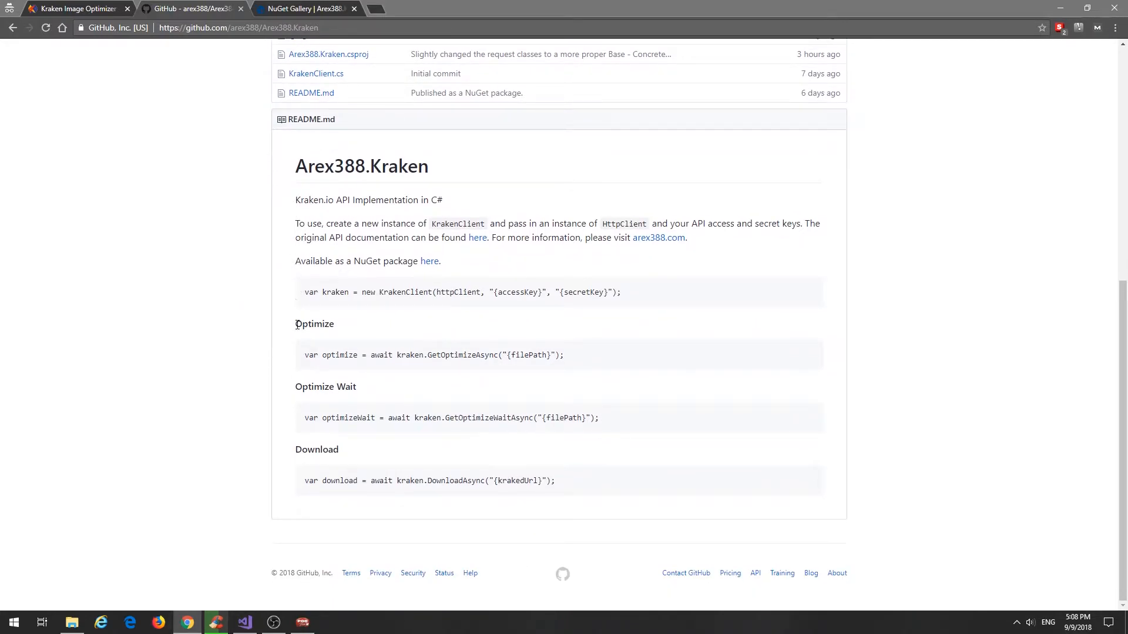
pyautogui.moveTo(227, 333)
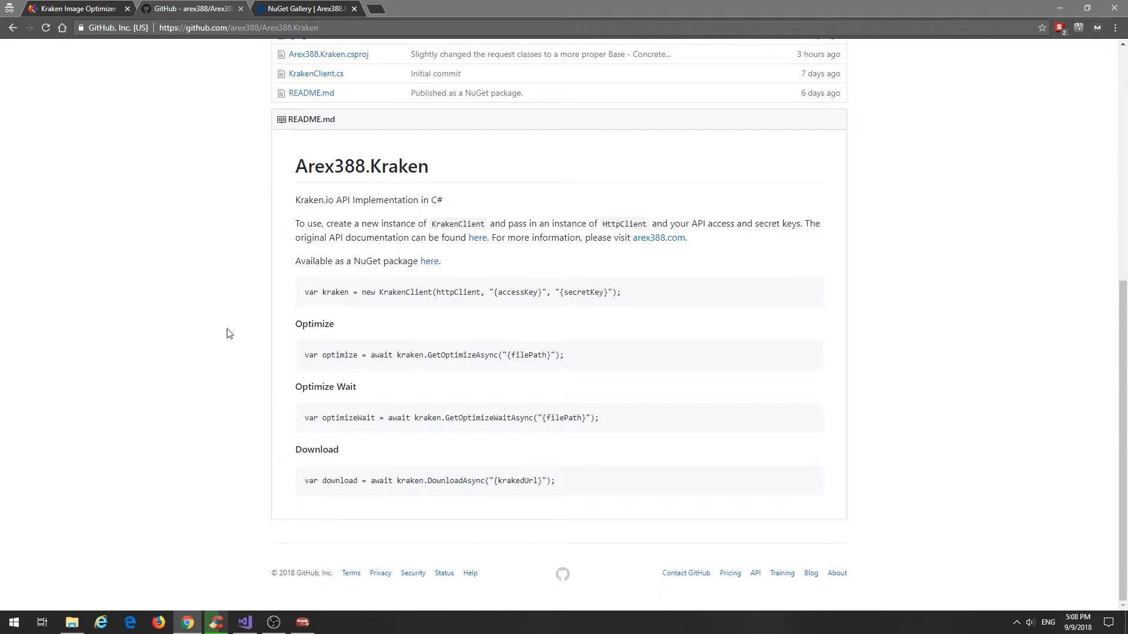
pyautogui.moveTo(226, 305)
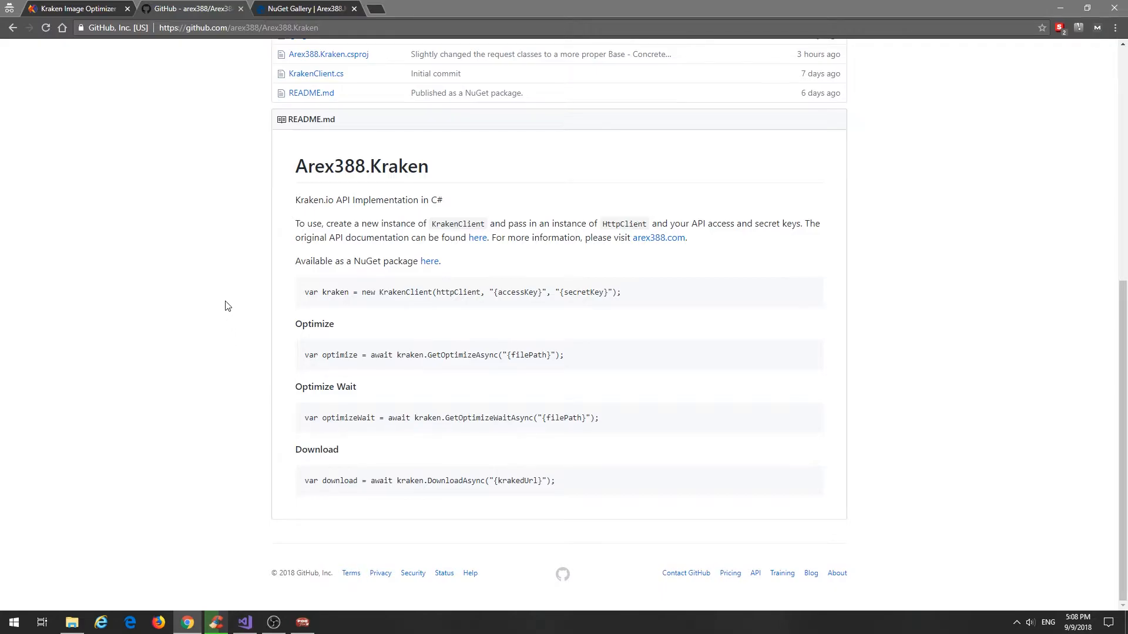
pyautogui.scroll(3)
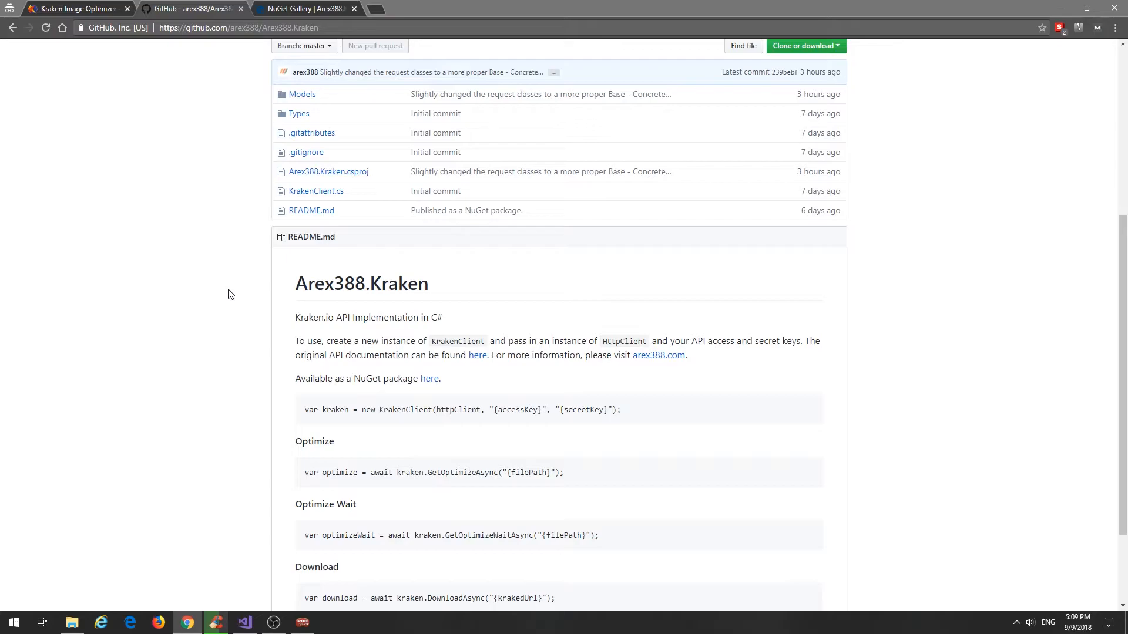
pyautogui.scroll(3)
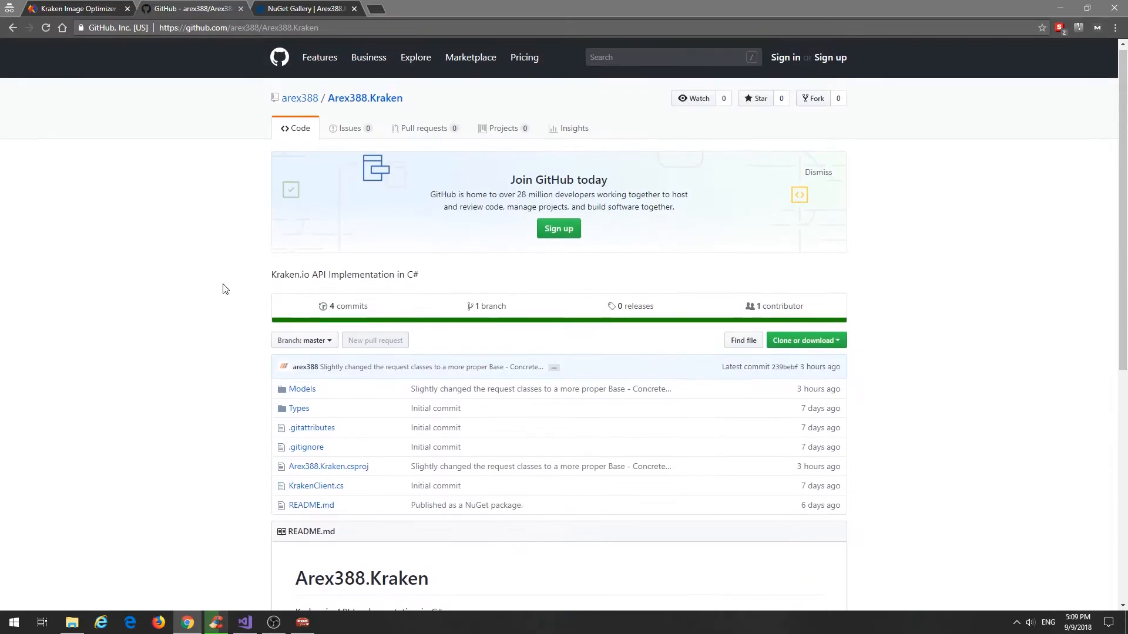
# Step: Switch to the NuGet Gallery tab showing Arex388.Kraken version 1.0.1 and its install command
pyautogui.click(302, 8)
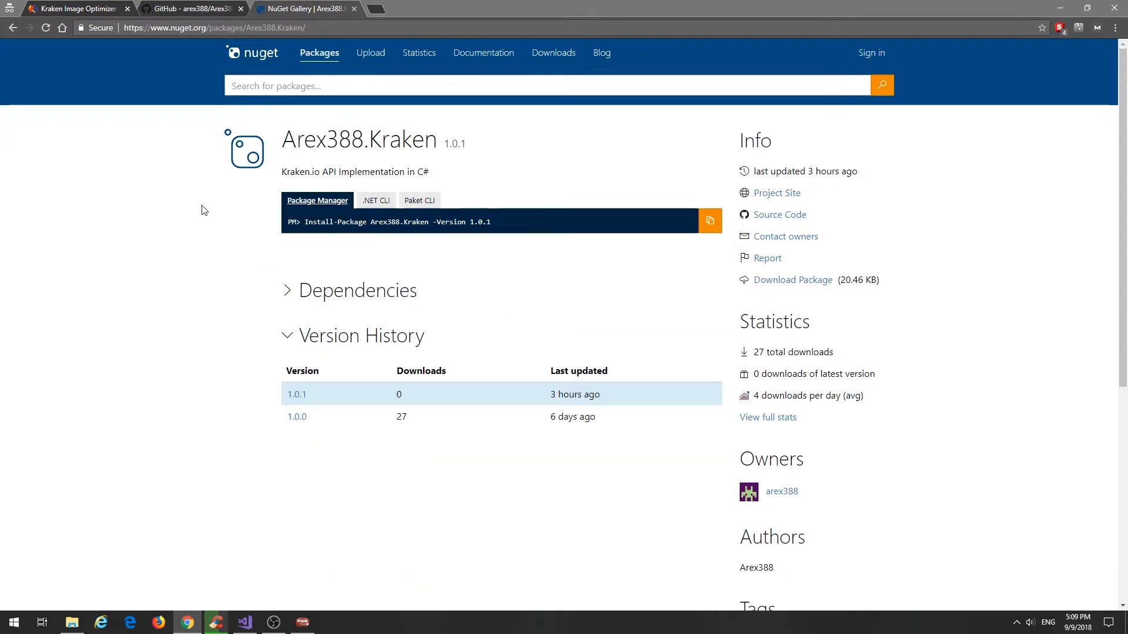
pyautogui.moveTo(178, 257)
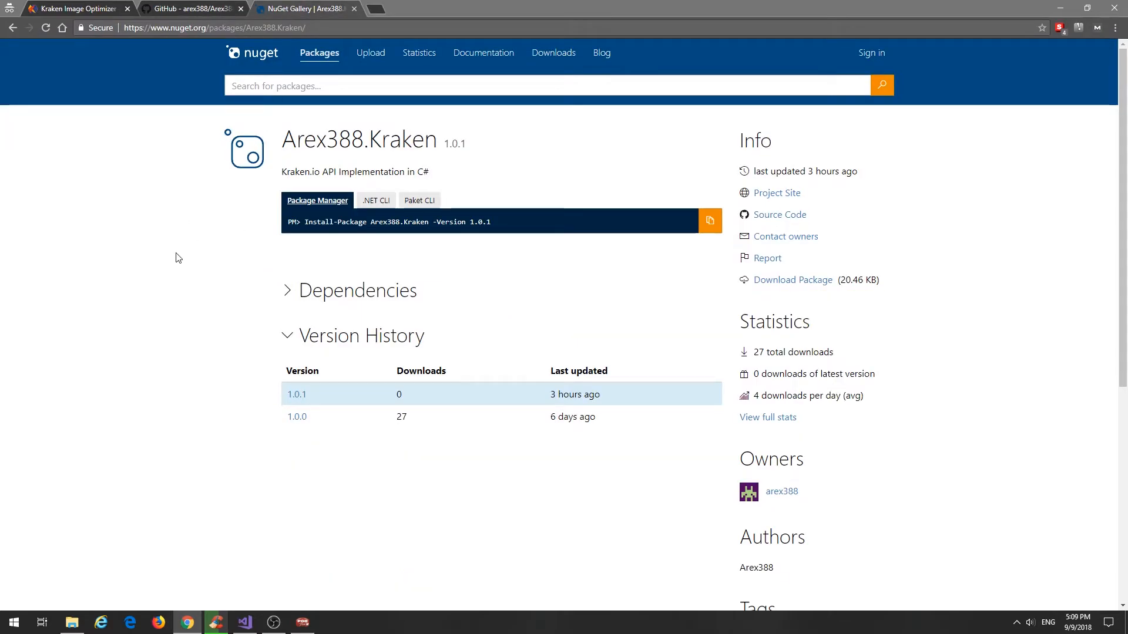
pyautogui.moveTo(370, 295)
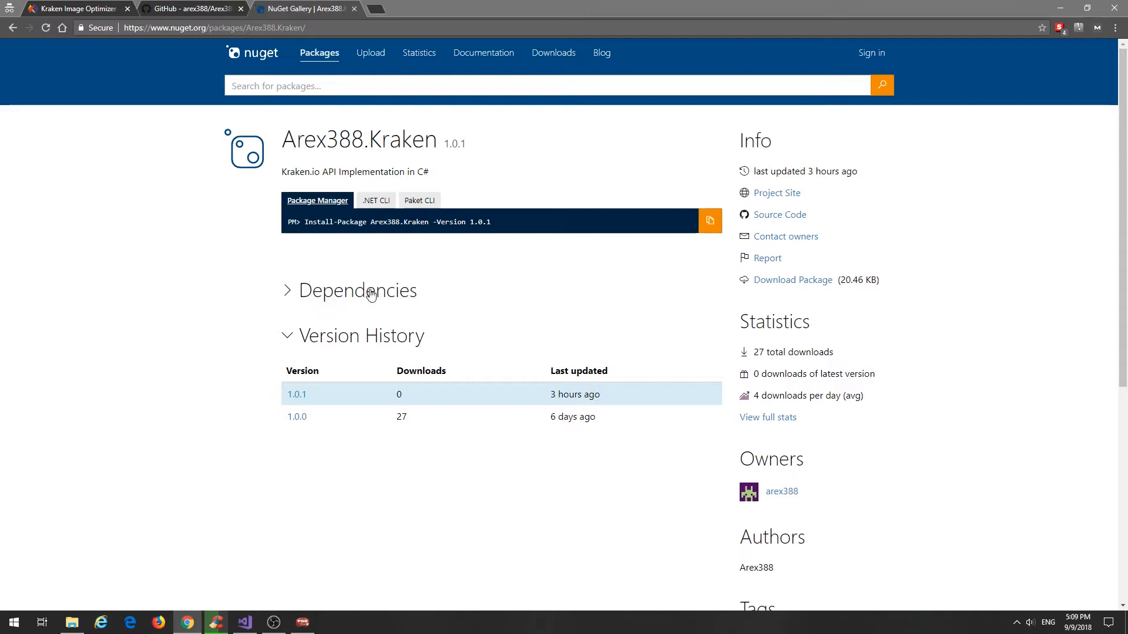
pyautogui.moveTo(442, 303)
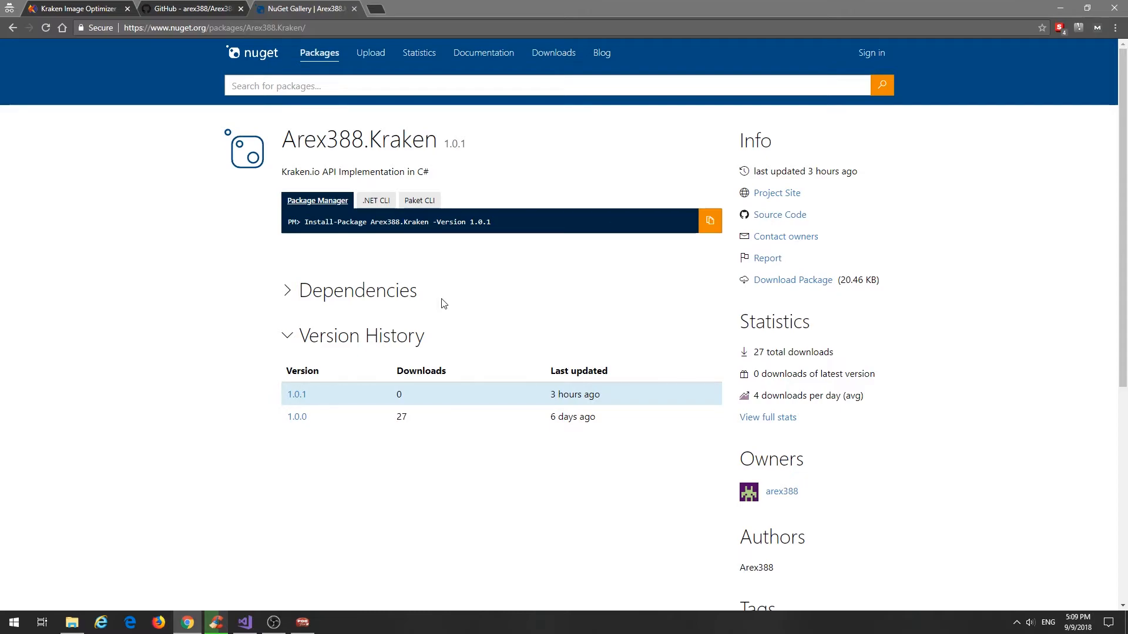
pyautogui.moveTo(138, 328)
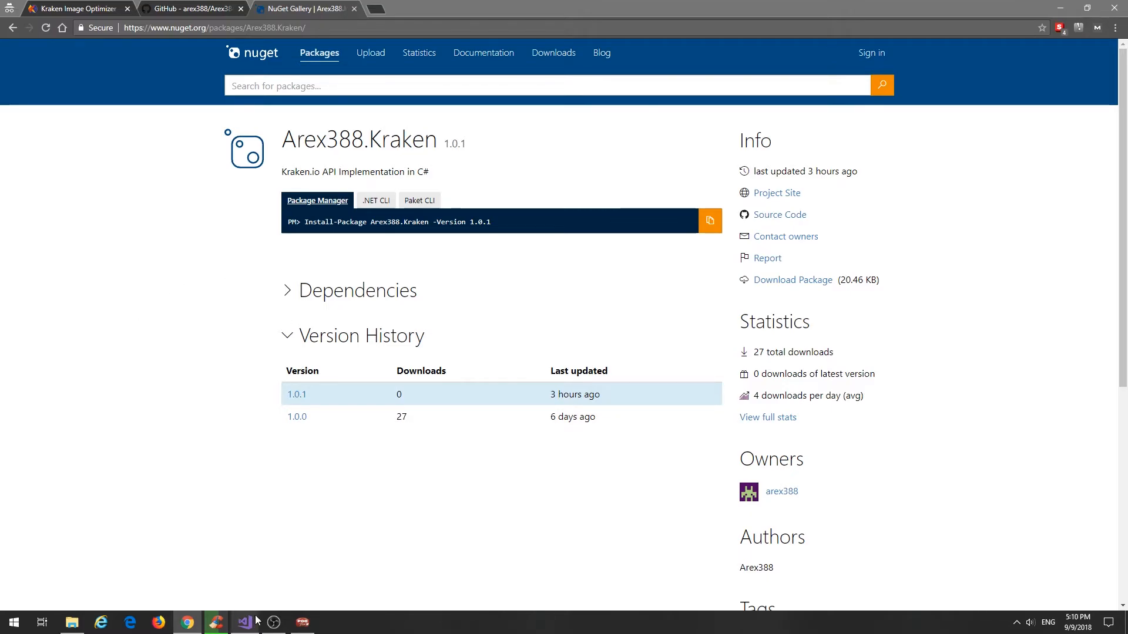
# Step: Make Main call only KrakenExample, expand that method, and select Kraken.JPG in Solution Explorer
pyautogui.click(243, 622)
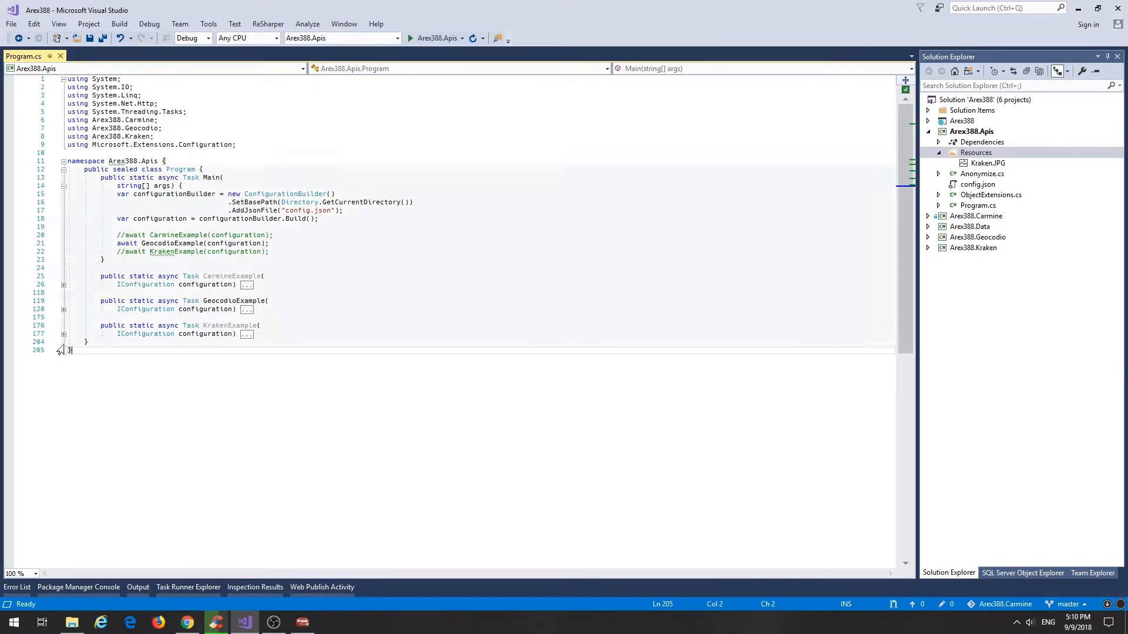
pyautogui.click(349, 244)
pyautogui.write('//')
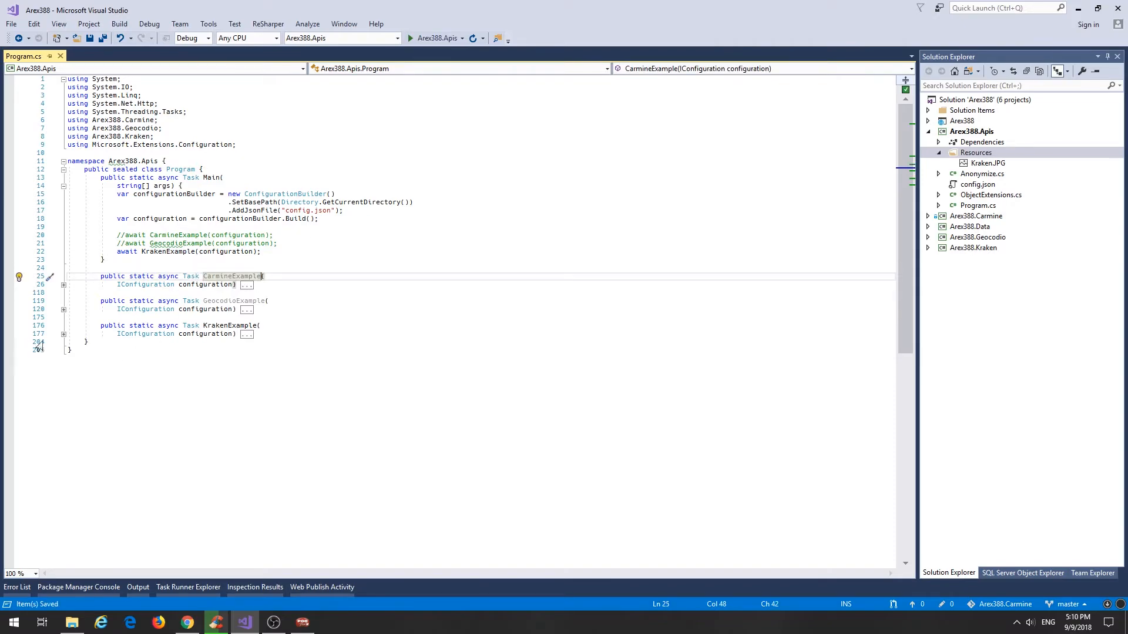
pyautogui.click(64, 334)
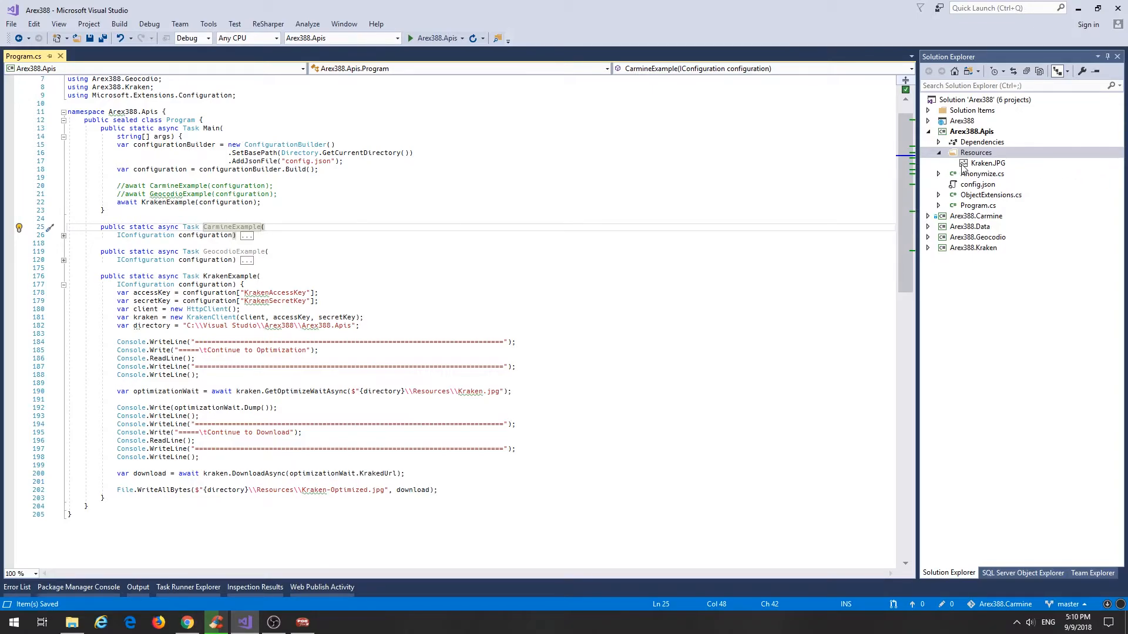
pyautogui.click(987, 163)
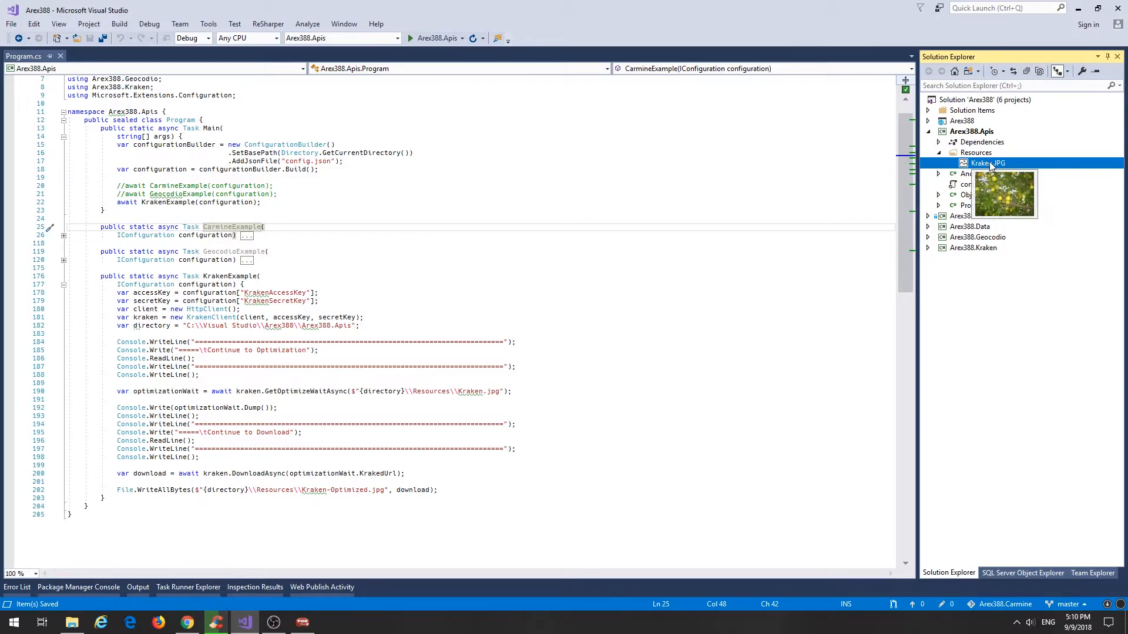
pyautogui.doubleClick(987, 163)
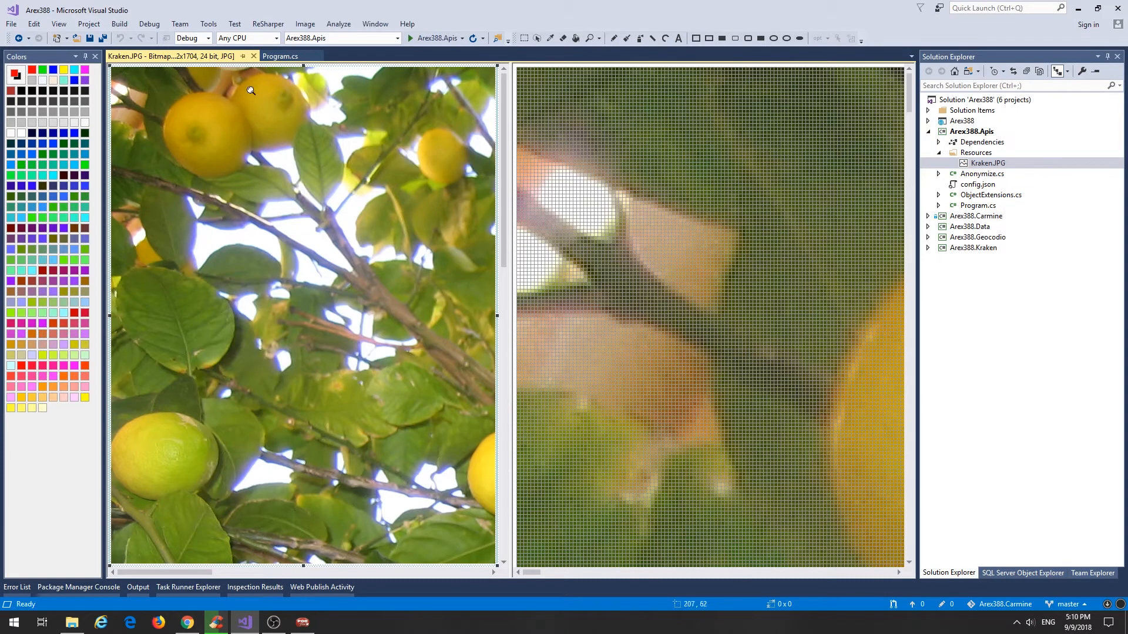
pyautogui.moveTo(418, 443)
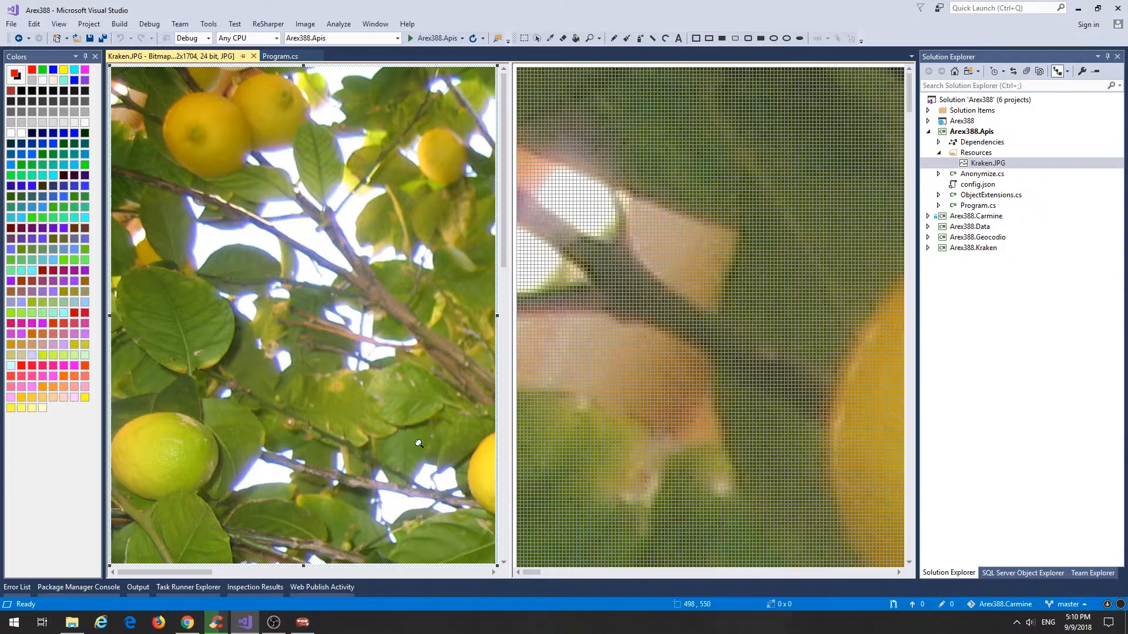
pyautogui.scroll(-3)
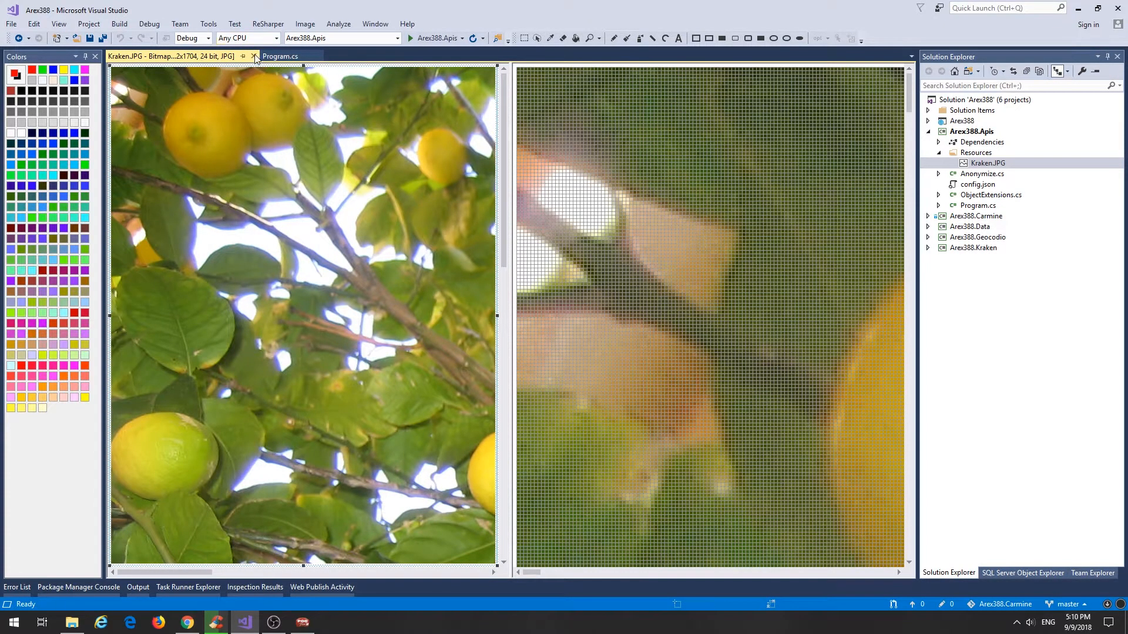
pyautogui.click(280, 57)
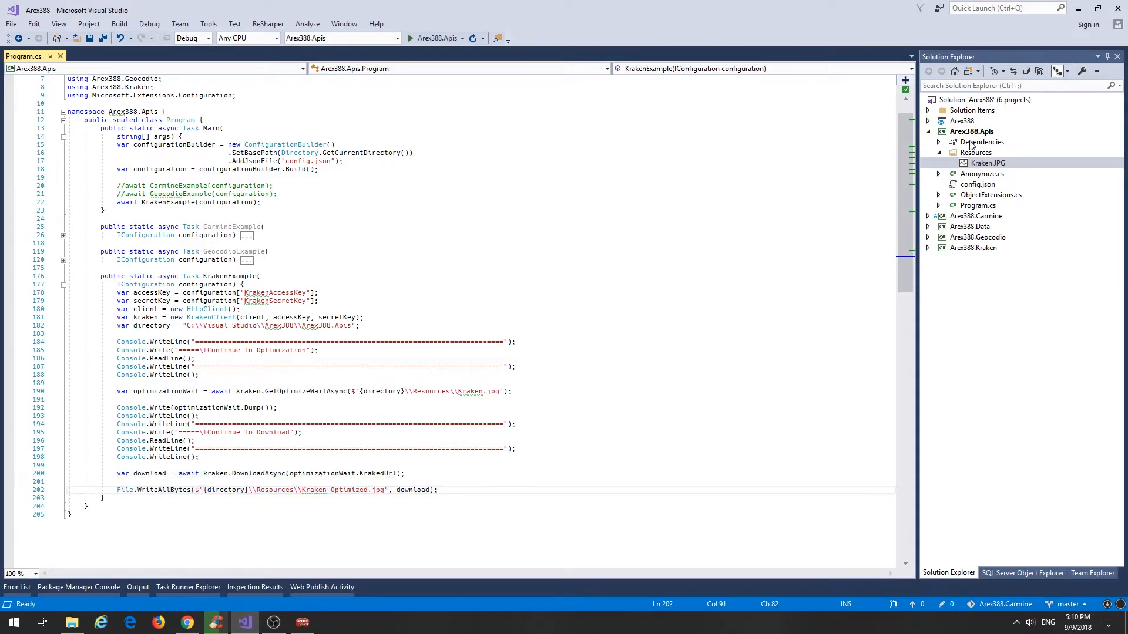
pyautogui.click(975, 152)
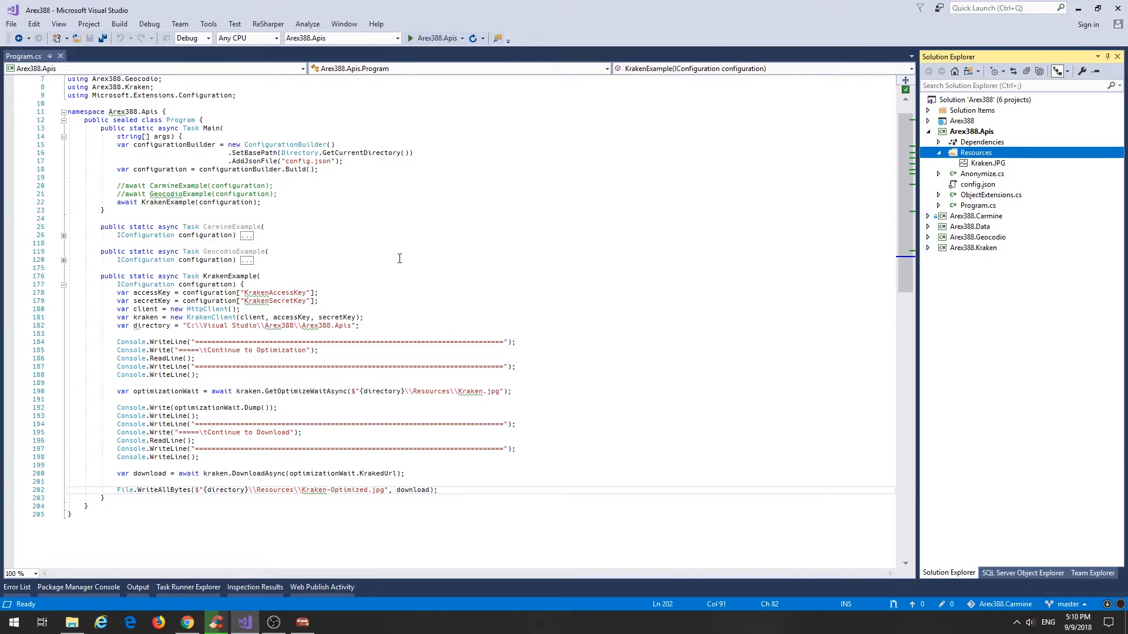
pyautogui.moveTo(360, 275)
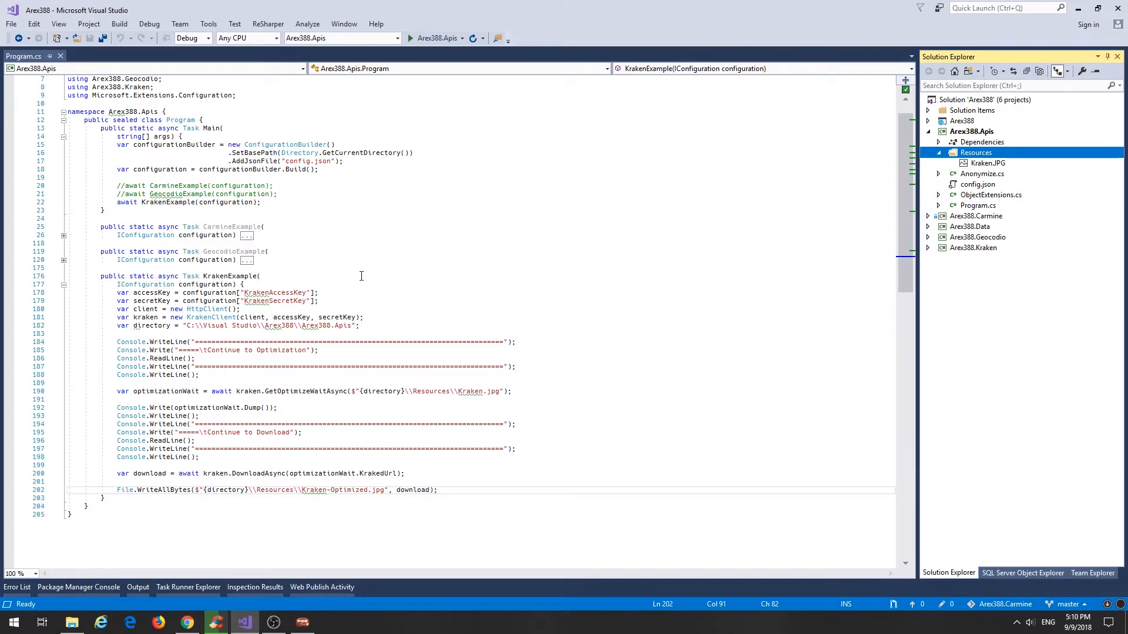
pyautogui.click(494, 276)
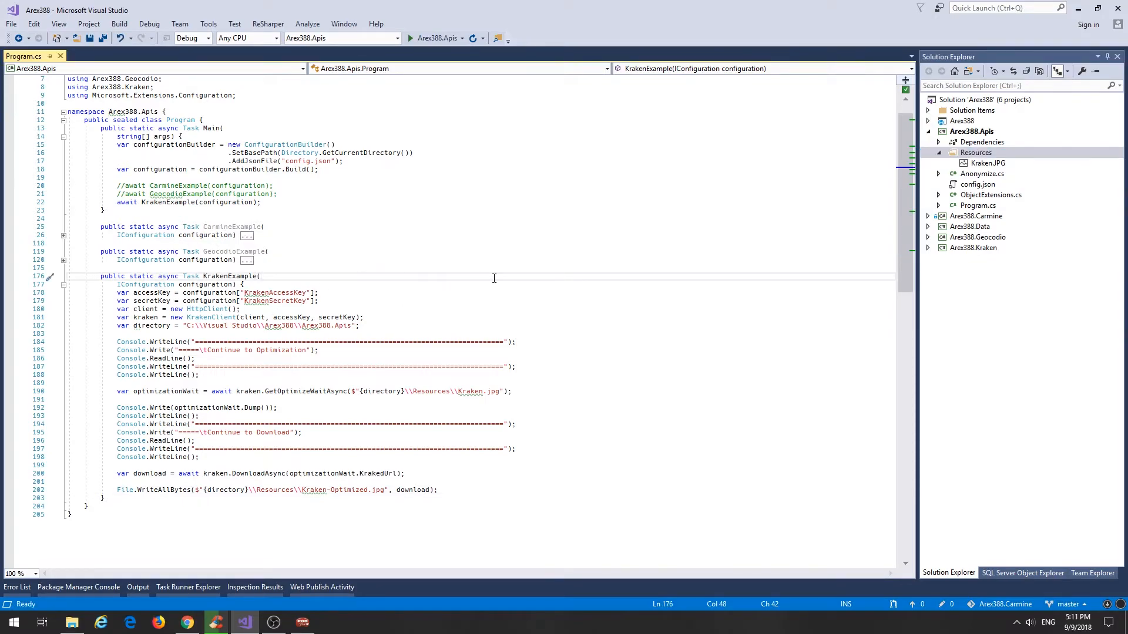
pyautogui.click(410, 38)
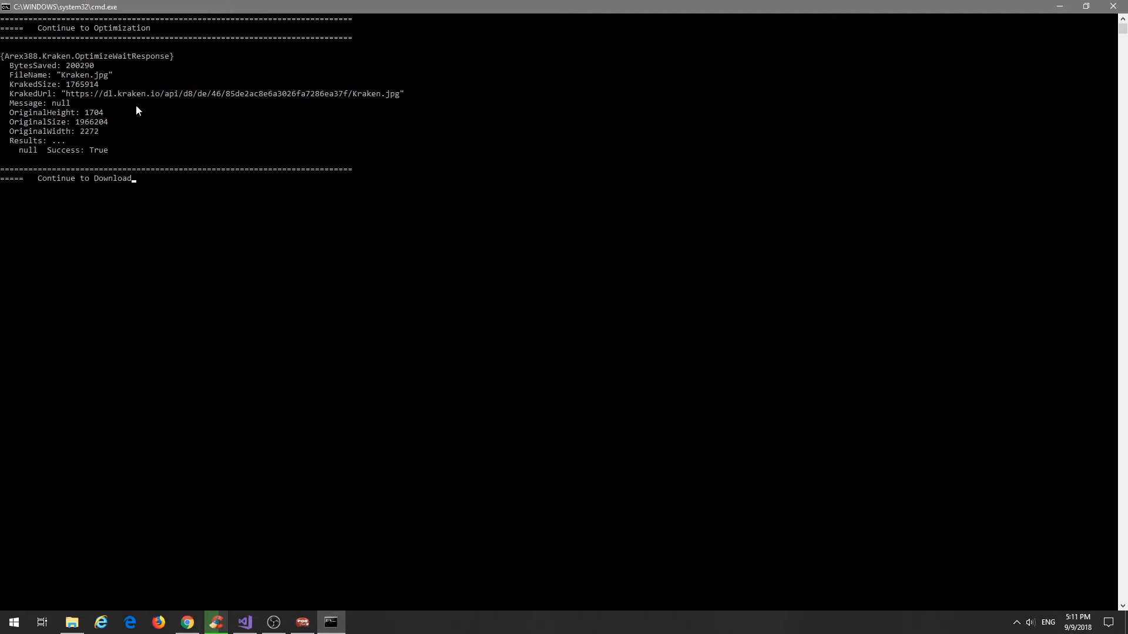
pyautogui.moveTo(142, 101)
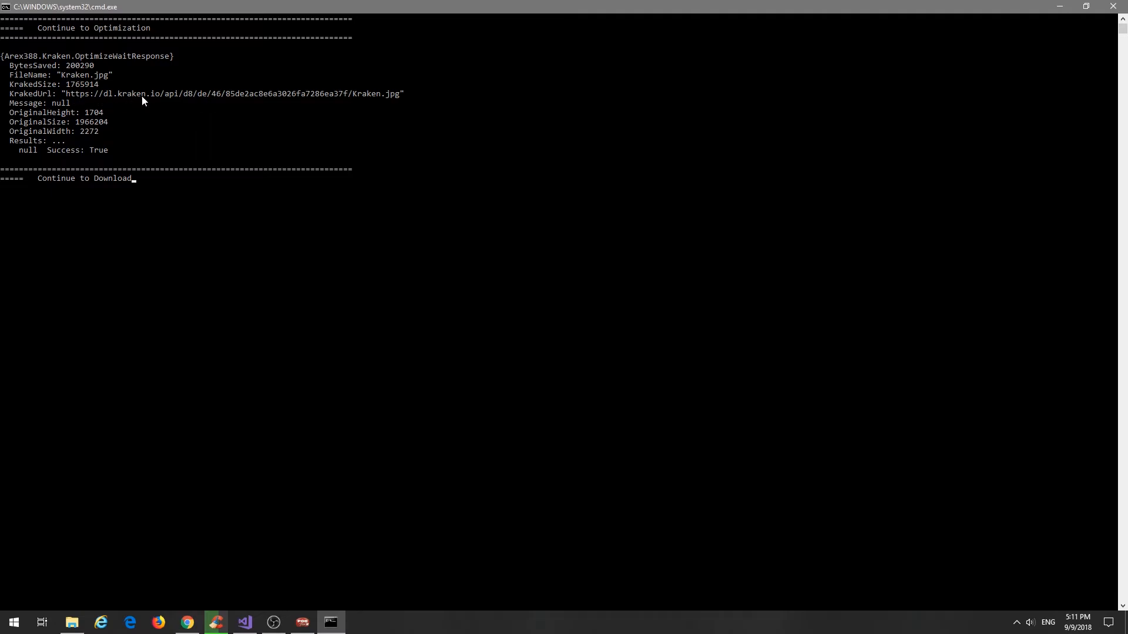
pyautogui.moveTo(385, 102)
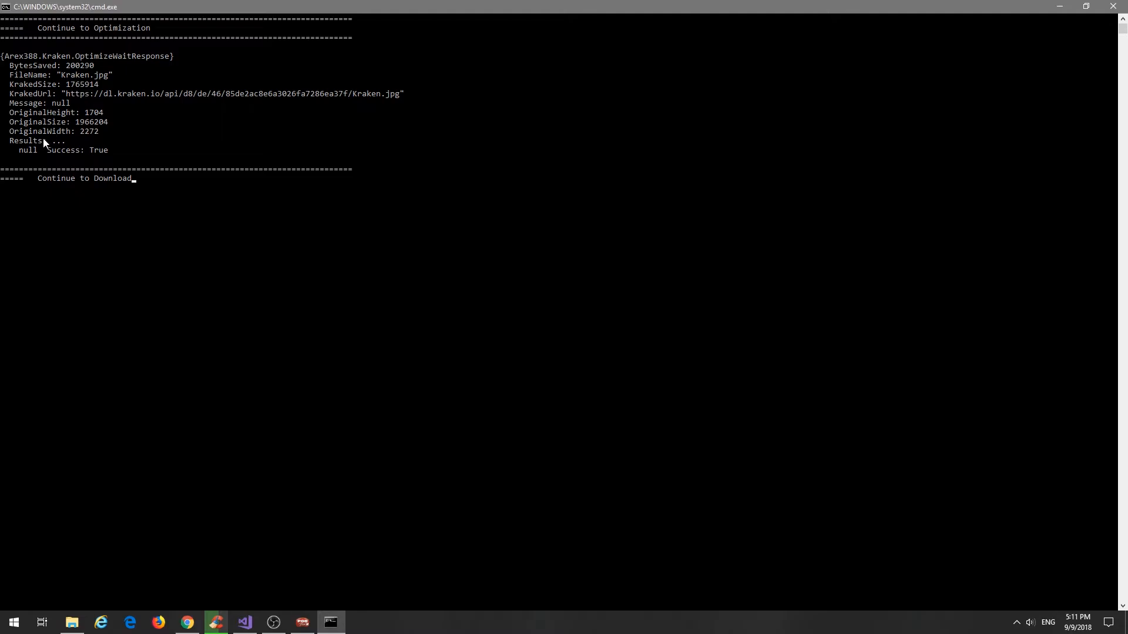
pyautogui.moveTo(39, 125)
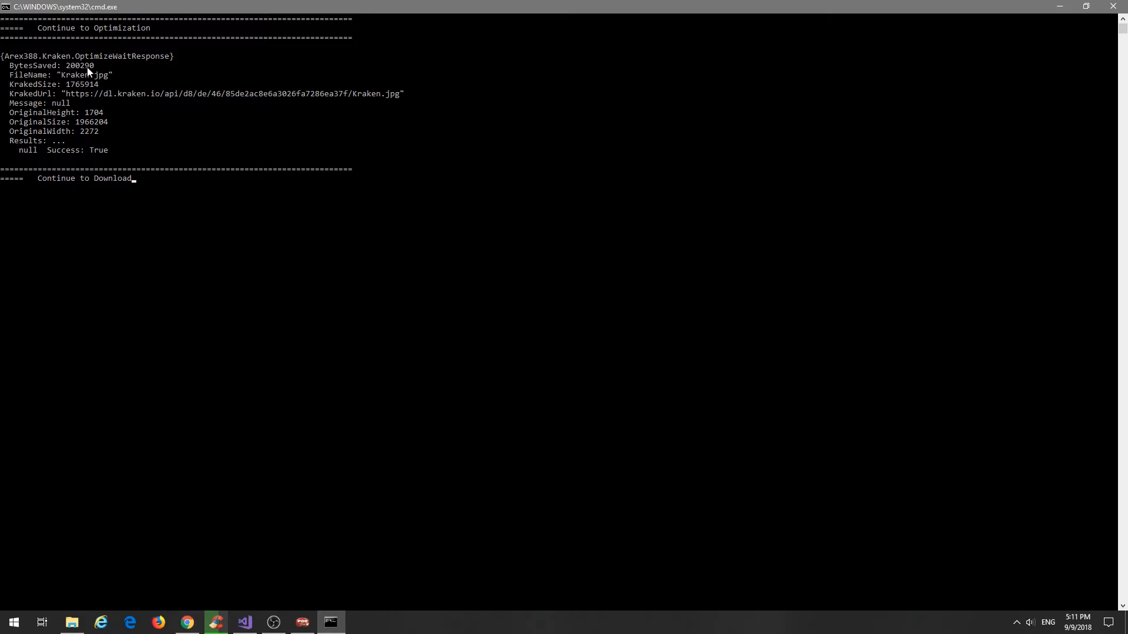
pyautogui.moveTo(72, 74)
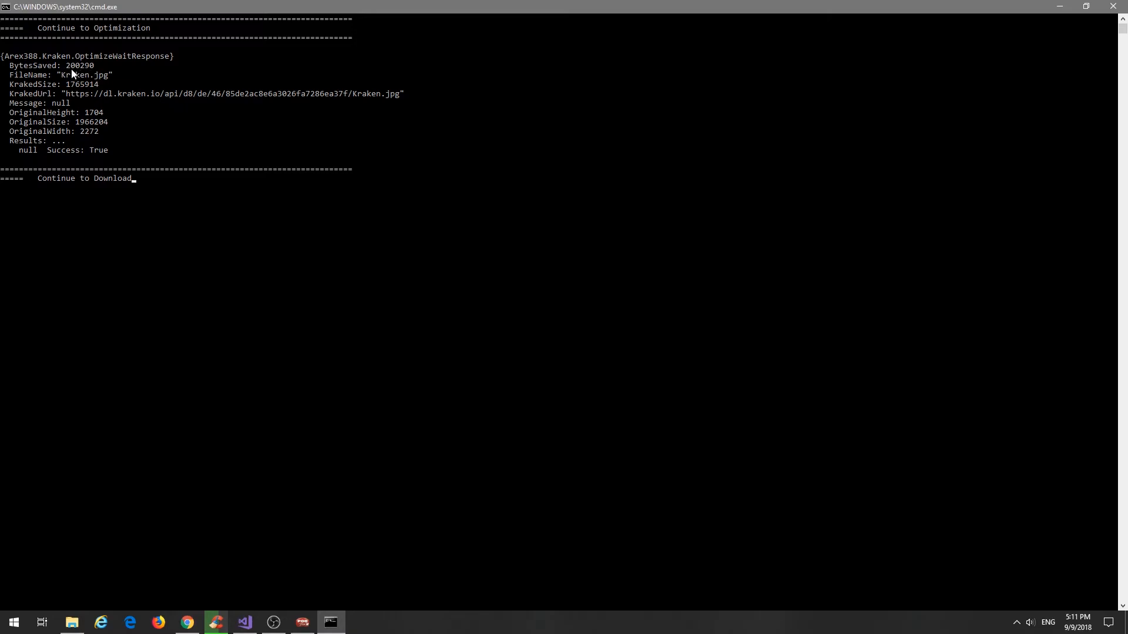
pyautogui.moveTo(98, 115)
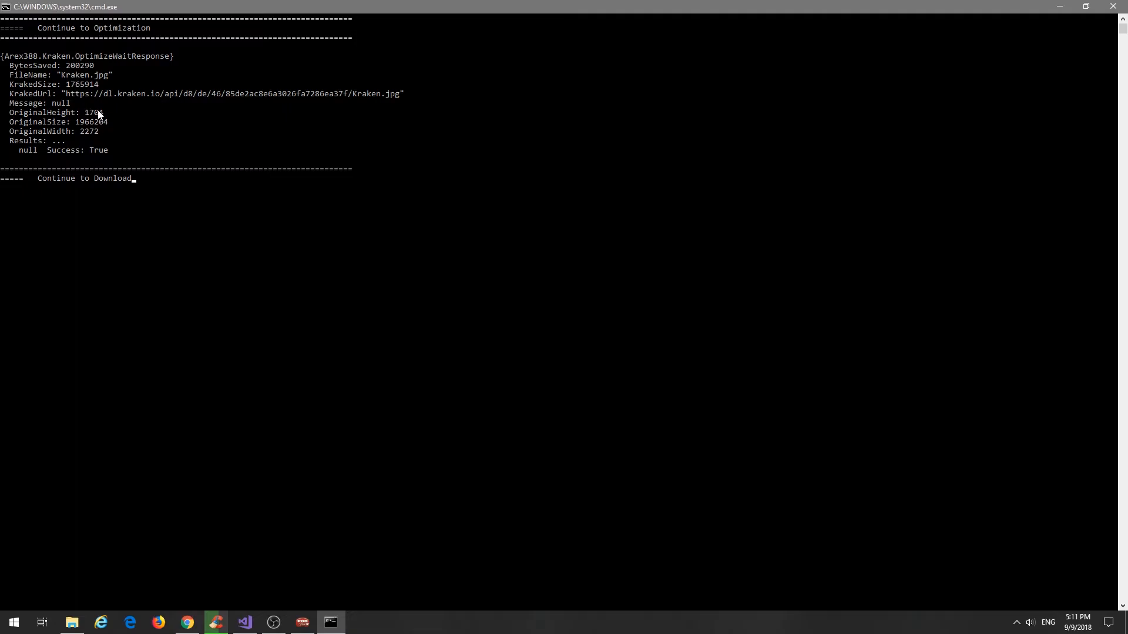
pyautogui.moveTo(147, 176)
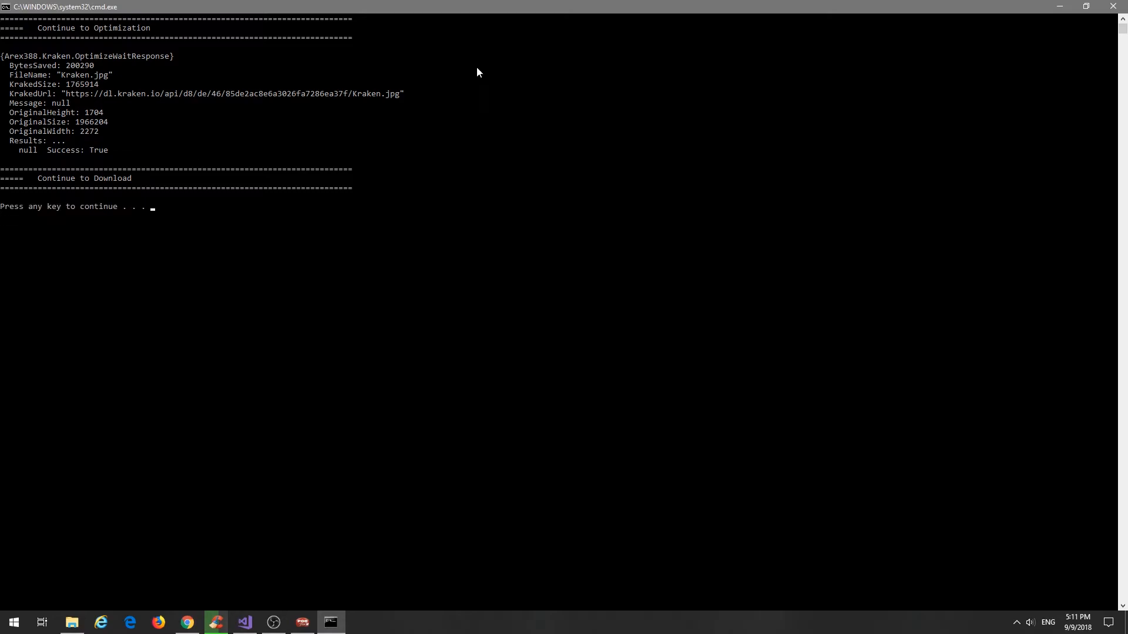
# Step: Open the Resources folder in File Explorer from its Solution Explorer context menu
pyautogui.click(244, 622)
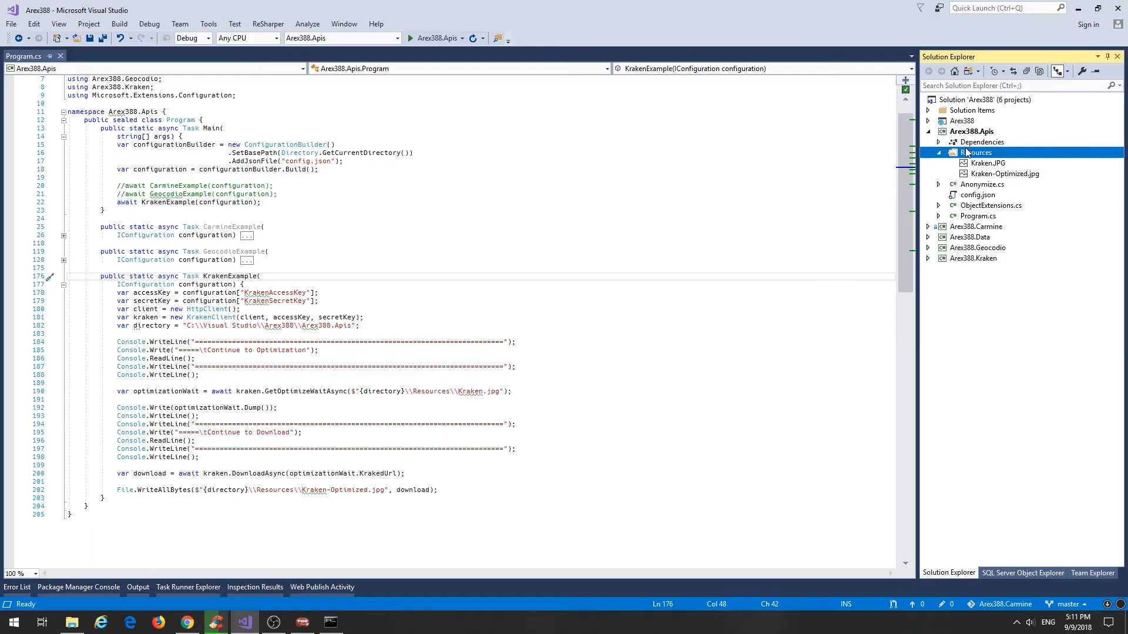
pyautogui.rightClick(977, 153)
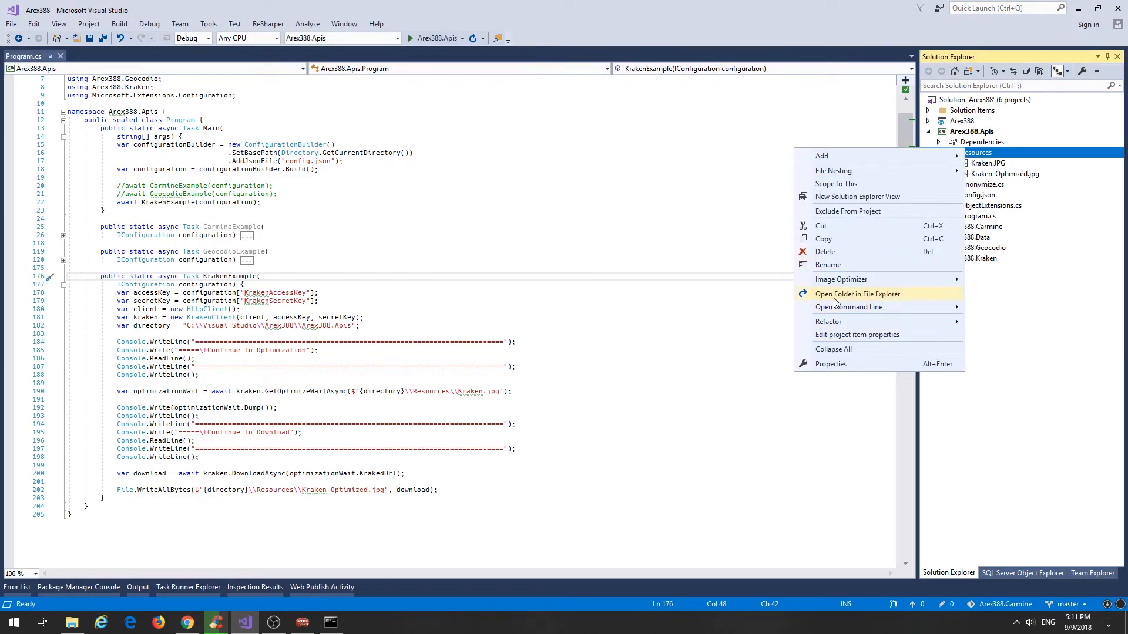
pyautogui.click(857, 294)
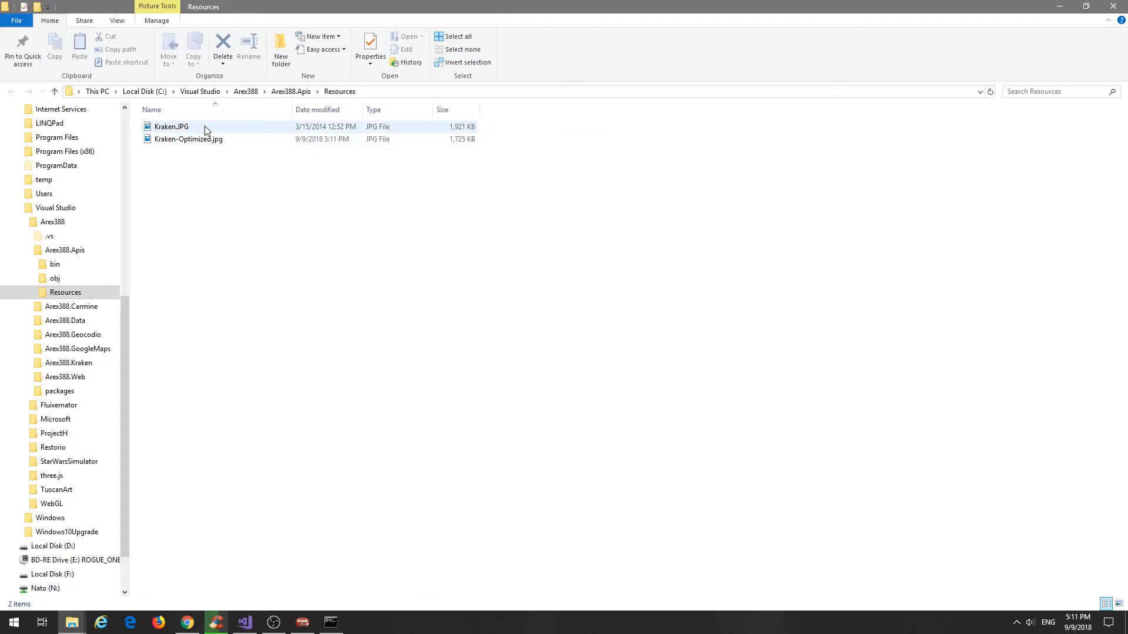
# Step: Compare Kraken.JPG (1,921 KB) with Kraken-Optimized.jpg (1,725 KB), view the optimized photo, return to Visual Studio
pyautogui.click(171, 127)
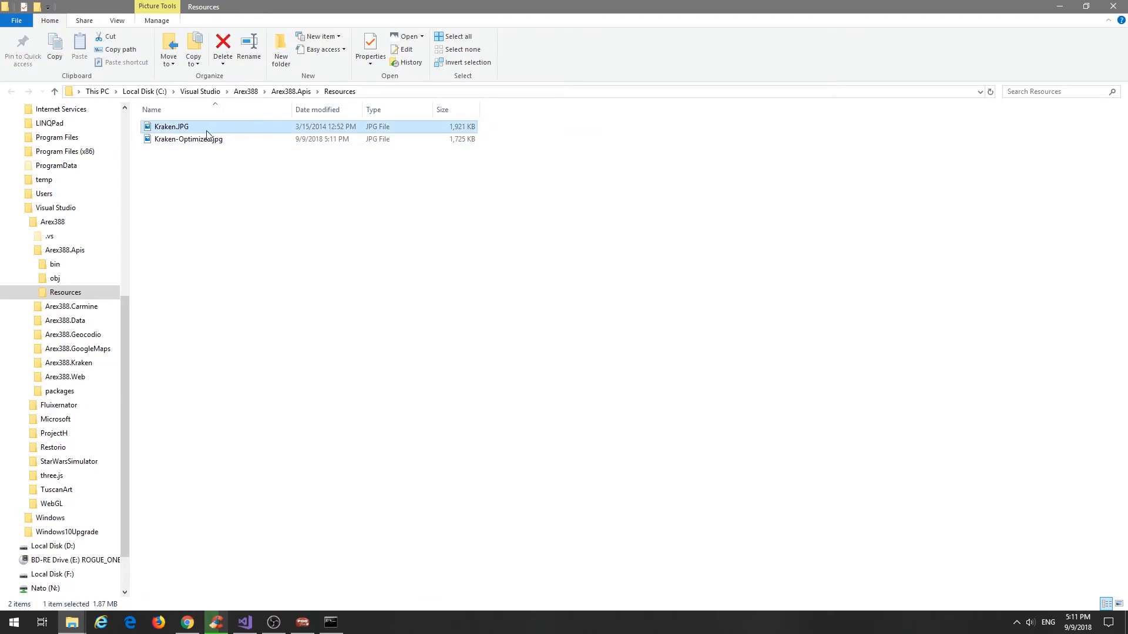
pyautogui.click(189, 139)
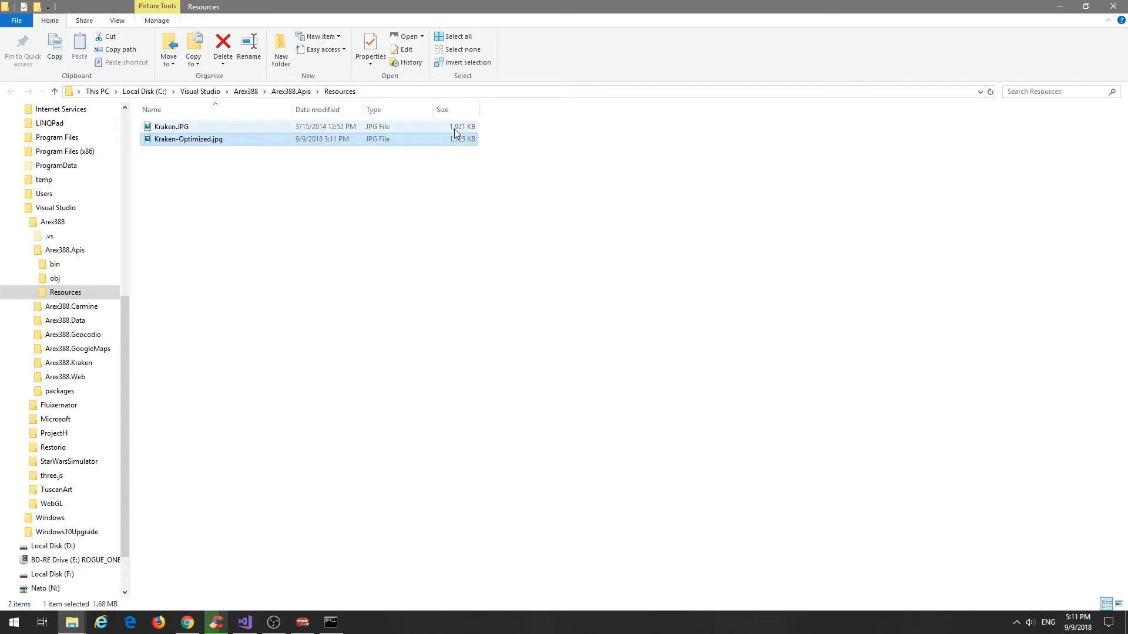
pyautogui.click(171, 127)
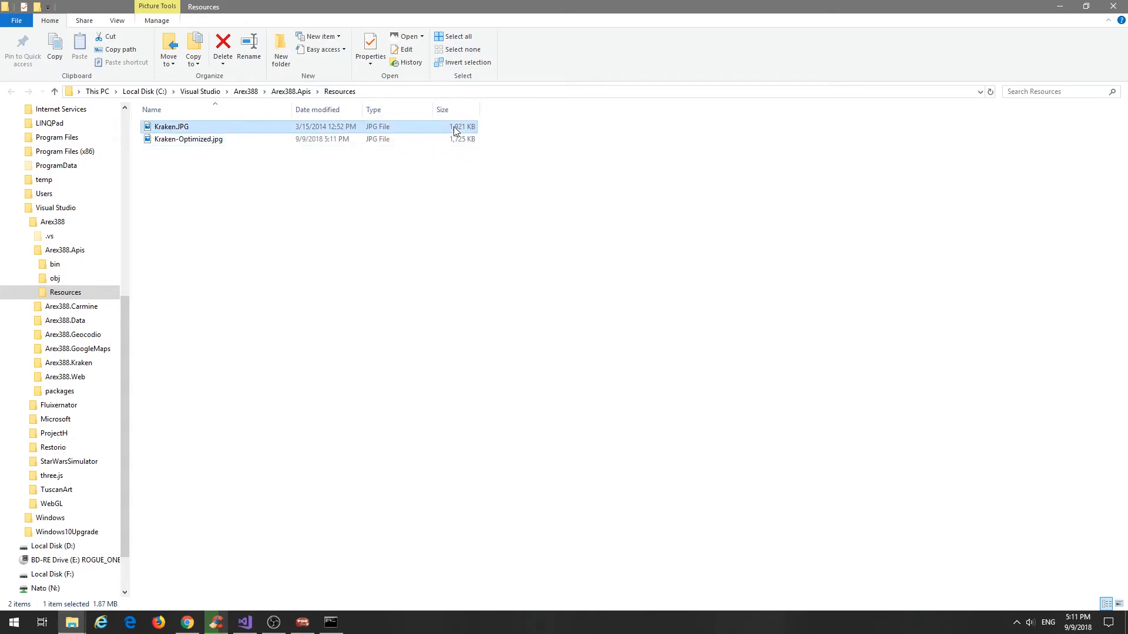
pyautogui.click(189, 138)
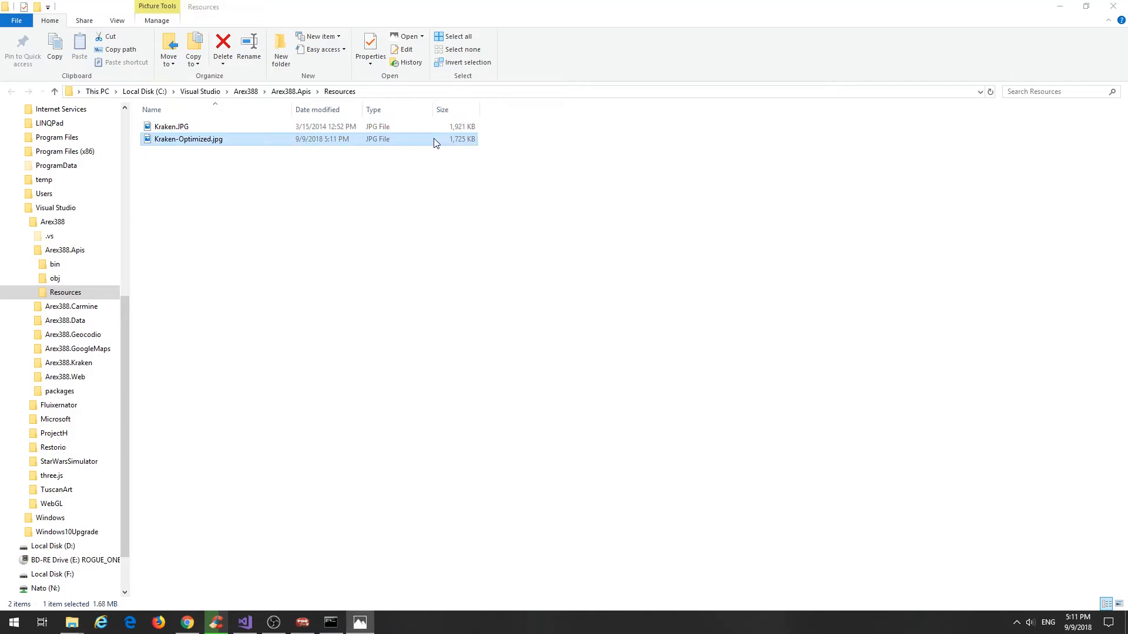
pyautogui.doubleClick(188, 138)
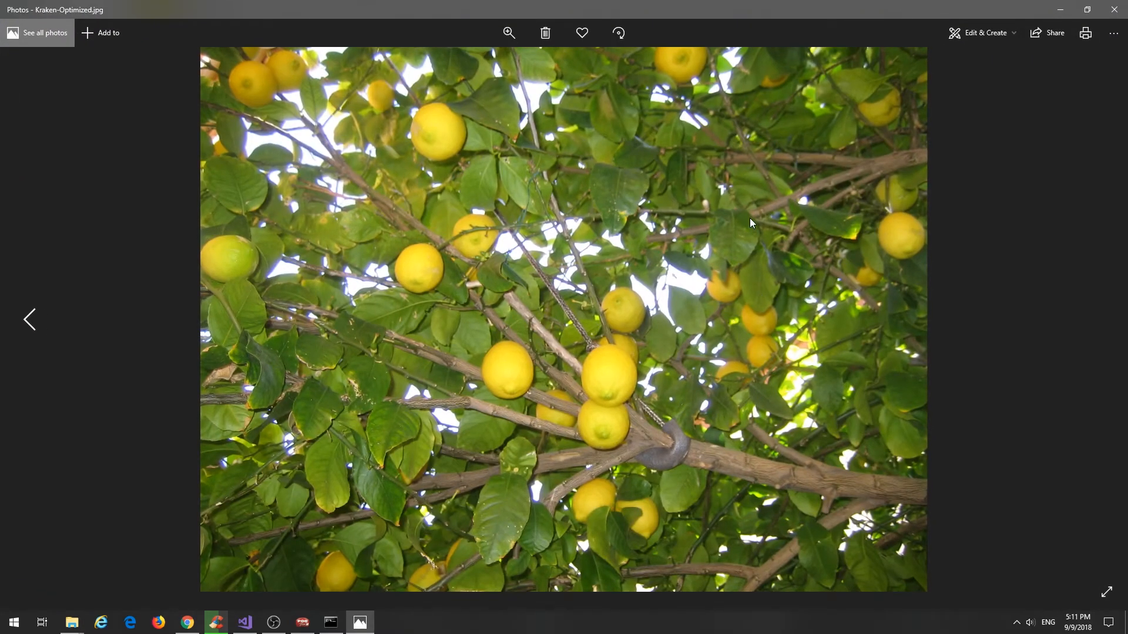
pyautogui.moveTo(669, 234)
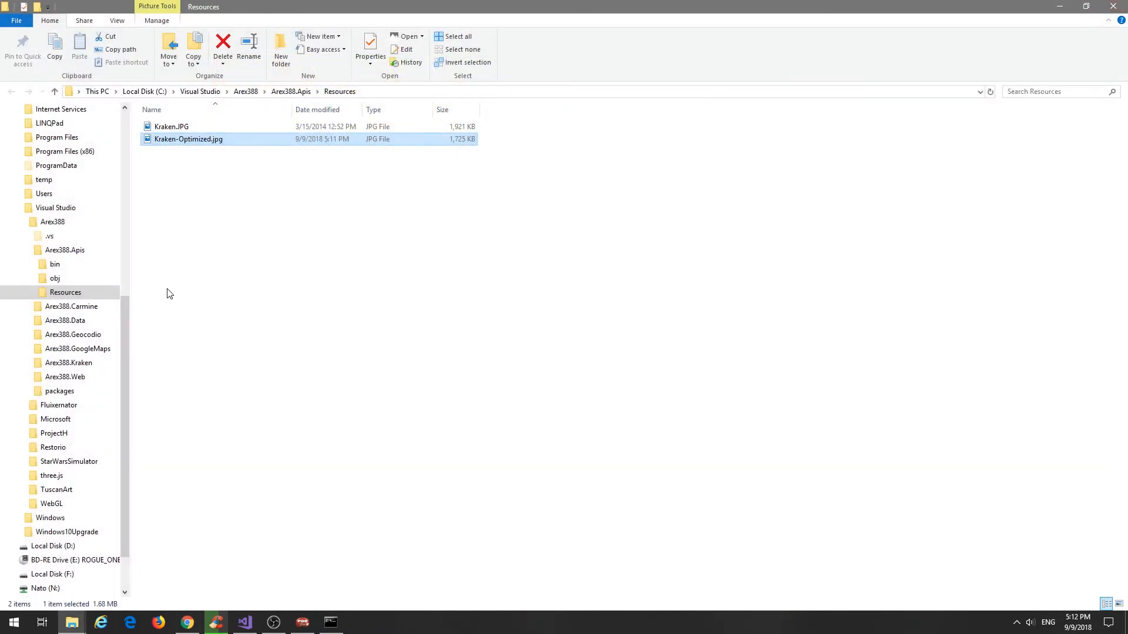
pyautogui.click(244, 627)
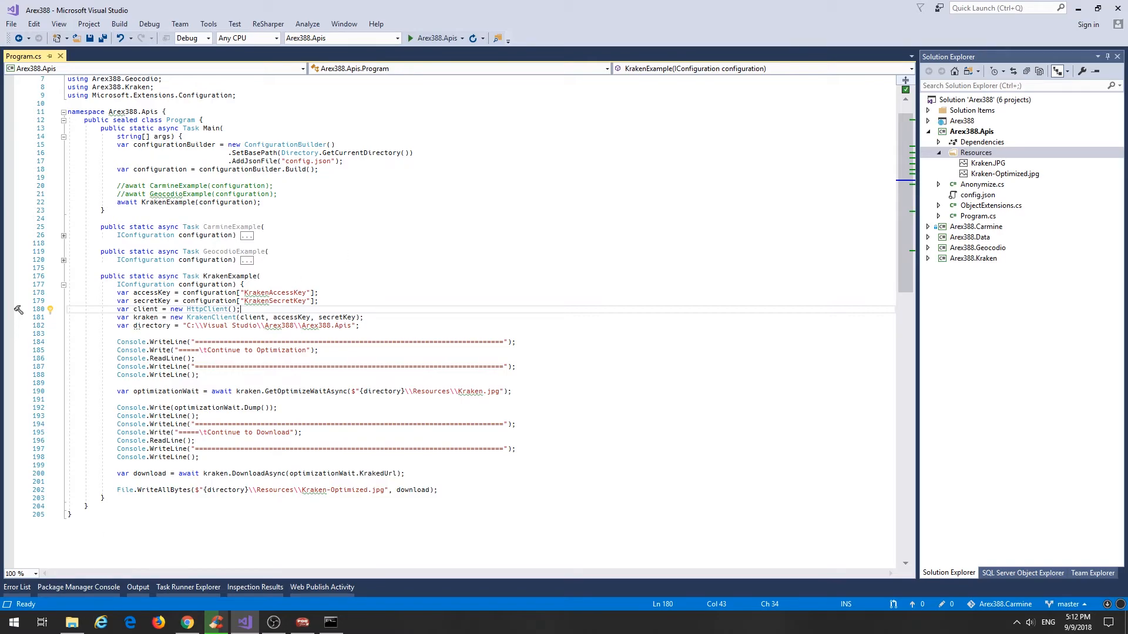
# Step: In Chrome, go to the Kraken Image Optimizer tab and follow See Plans and Pricing
pyautogui.click(186, 621)
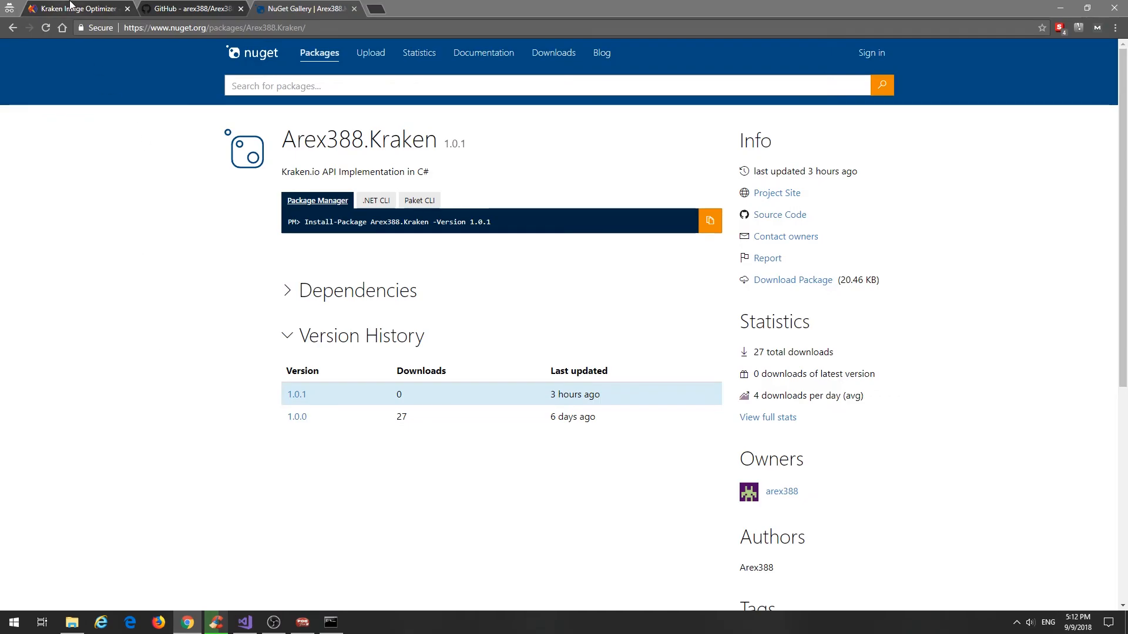
pyautogui.click(76, 8)
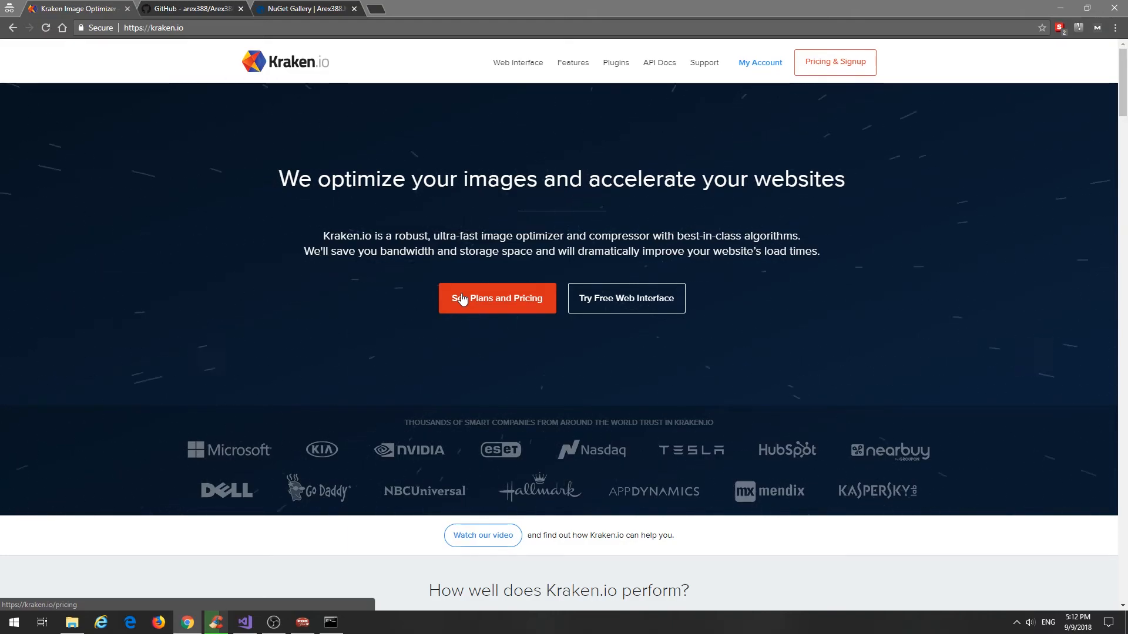
pyautogui.moveTo(557, 6)
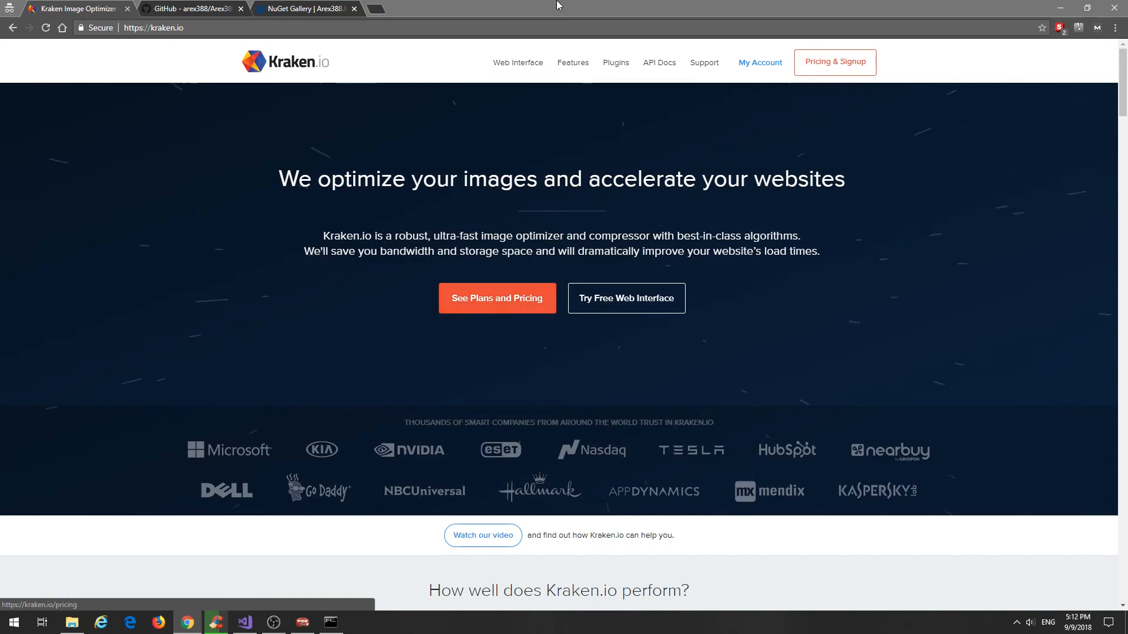
pyautogui.moveTo(614, 63)
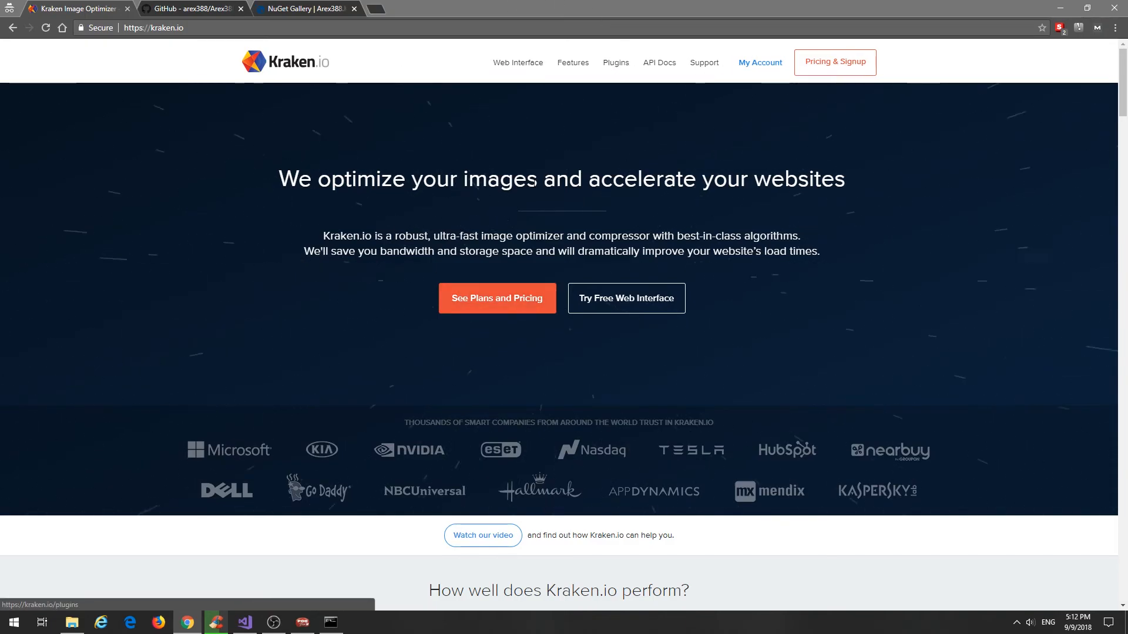
pyautogui.click(496, 298)
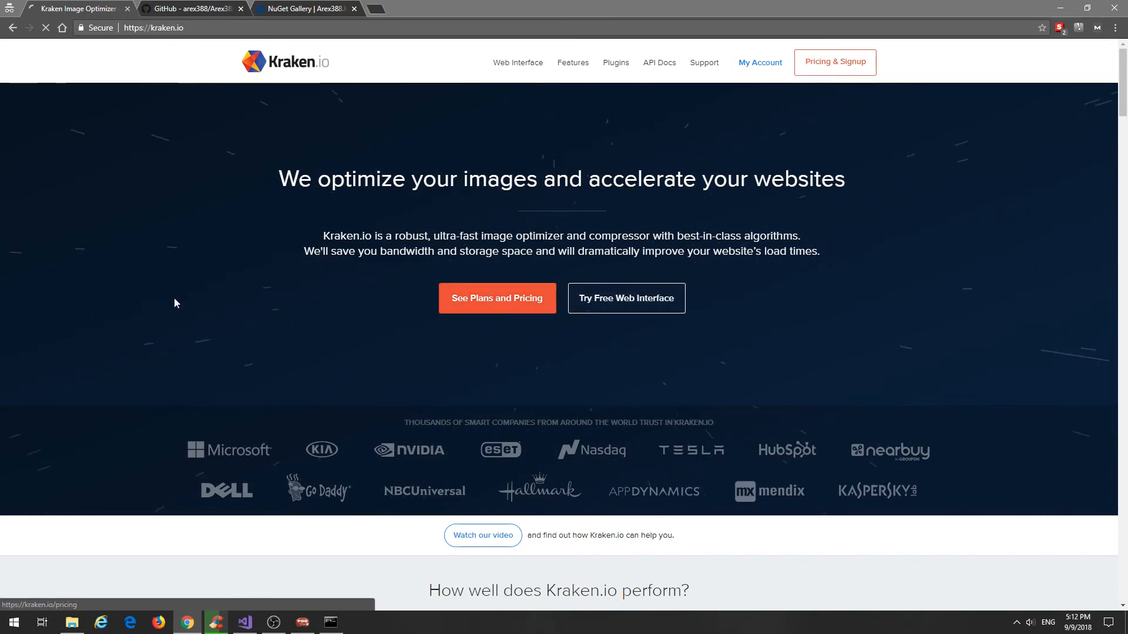
# Step: Read Kraken.io's plans, from the free 100 MB account to the $79 Enterprise plan
pyautogui.click(496, 298)
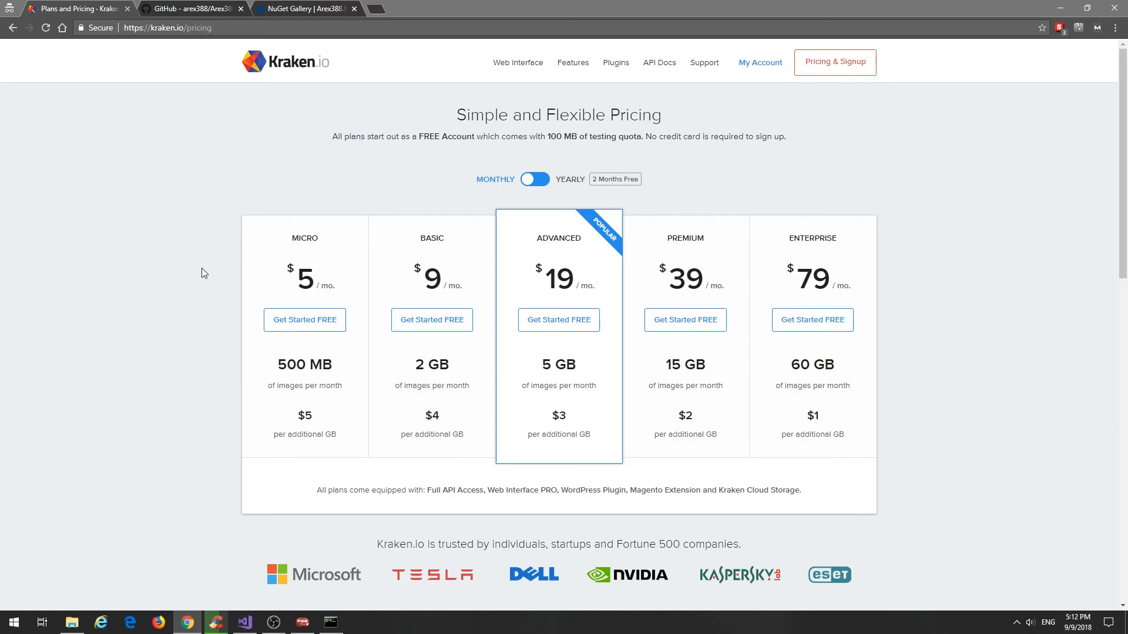
pyautogui.moveTo(680, 233)
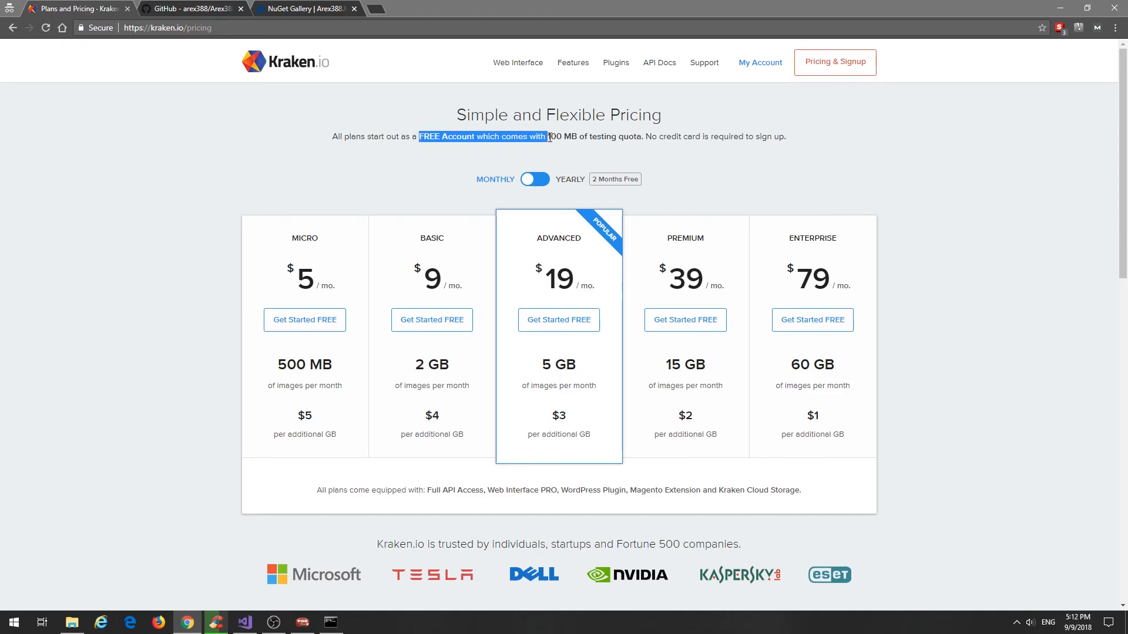
pyautogui.click(324, 184)
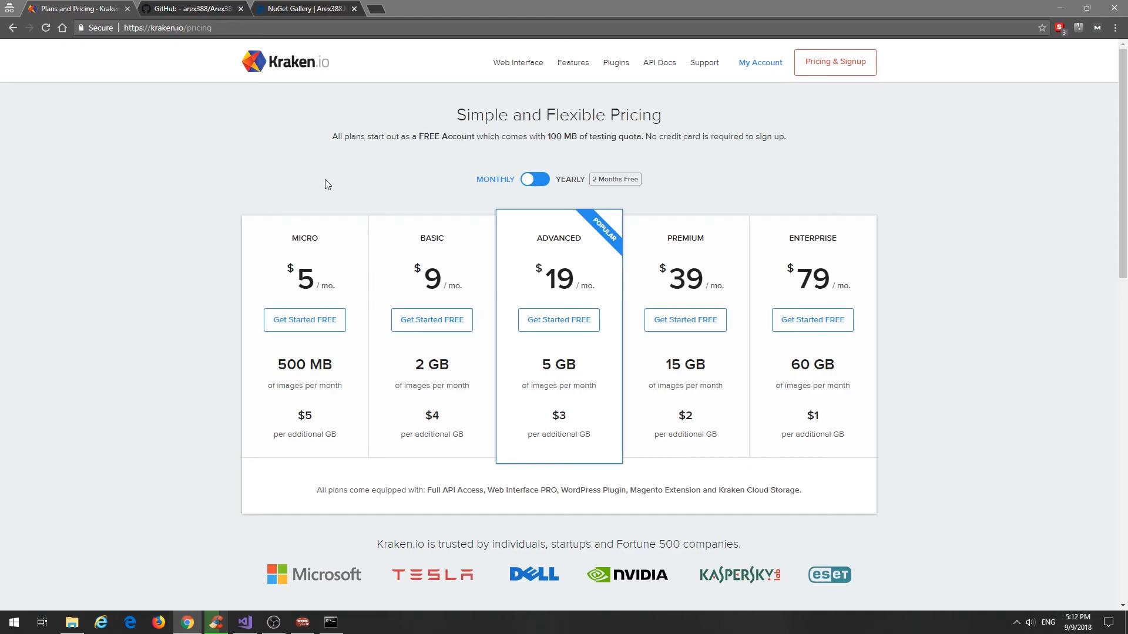
pyautogui.moveTo(218, 202)
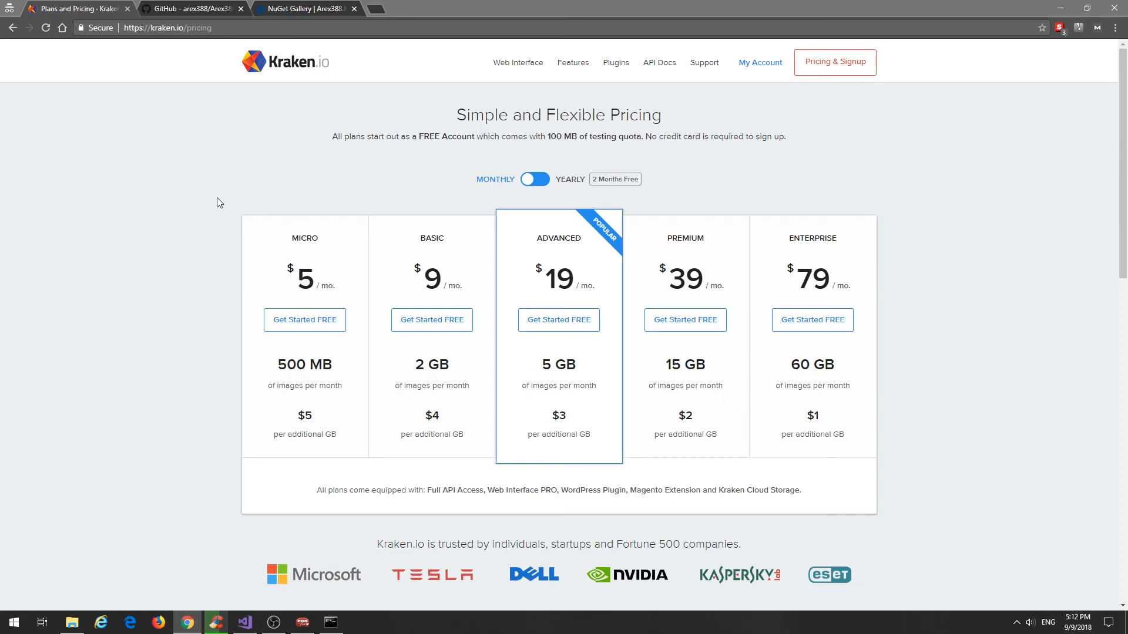
pyautogui.moveTo(662, 141)
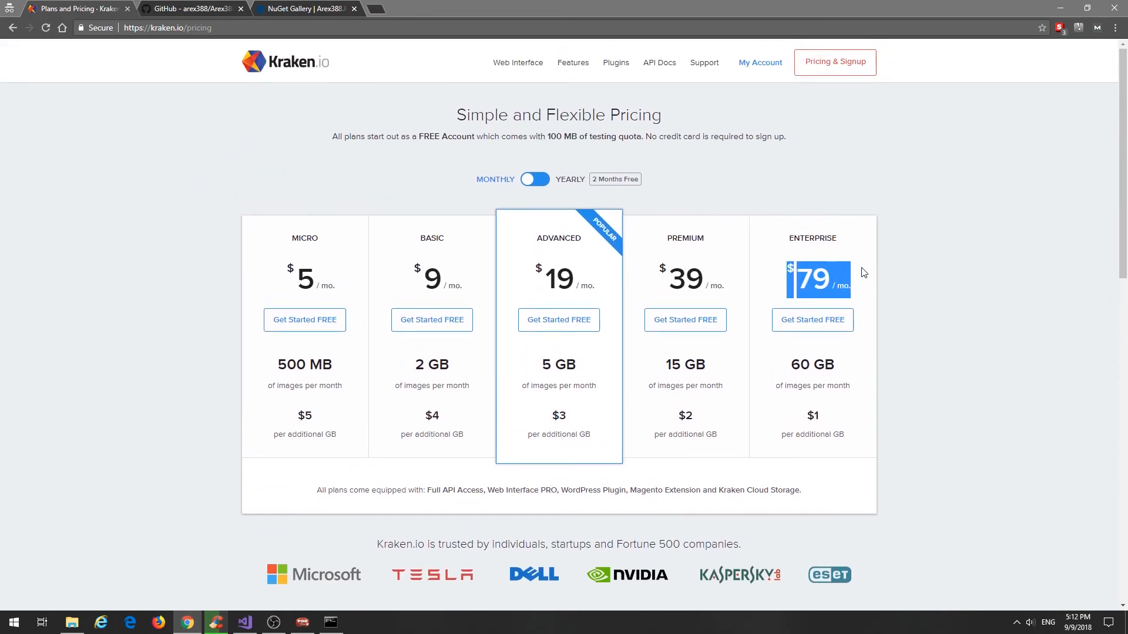
pyautogui.moveTo(178, 208)
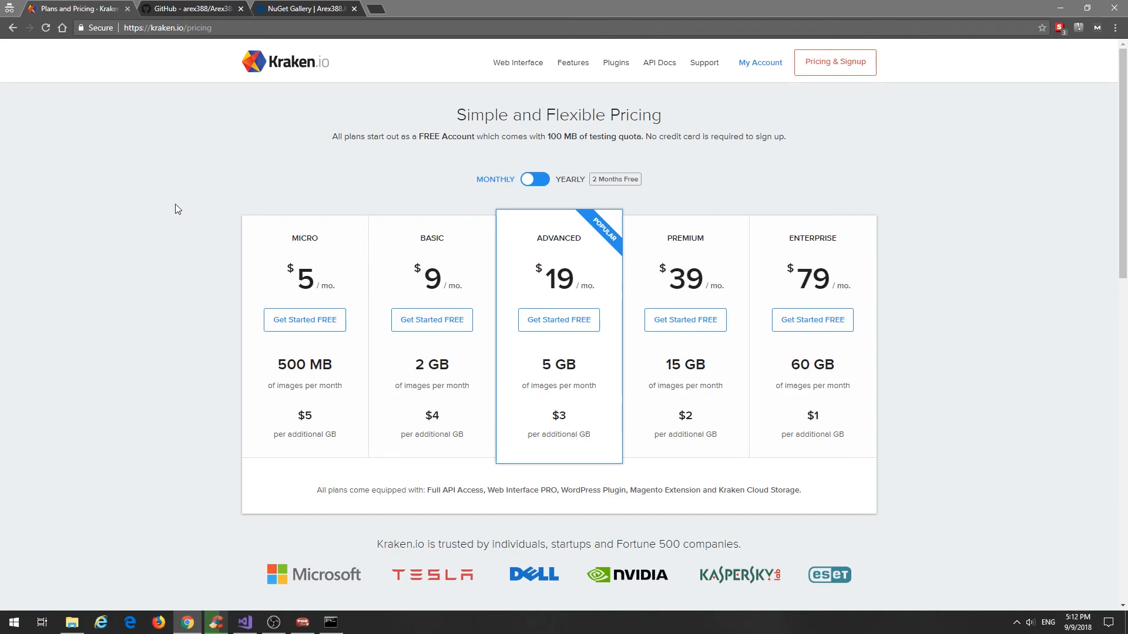
pyautogui.doubleClick(305, 279)
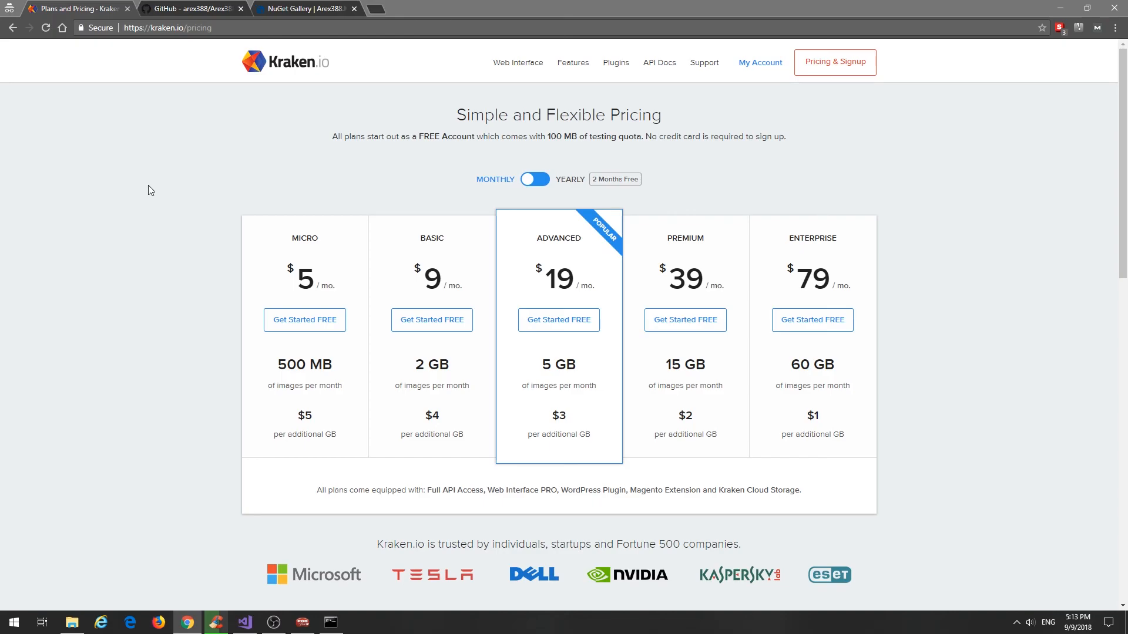
pyautogui.scroll(-3)
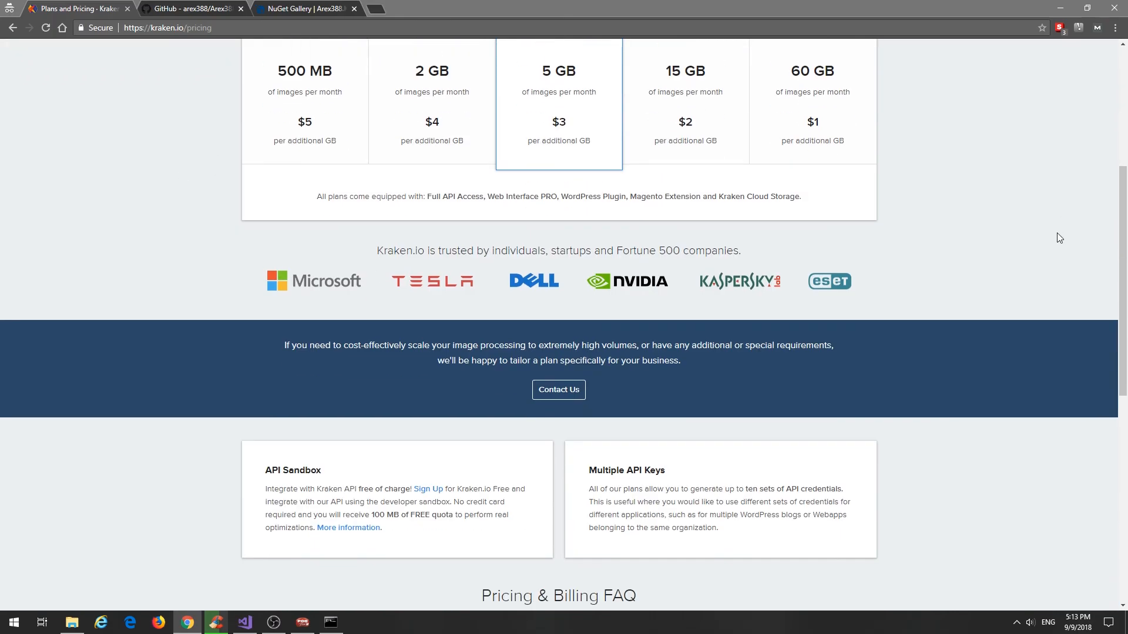
pyautogui.scroll(3)
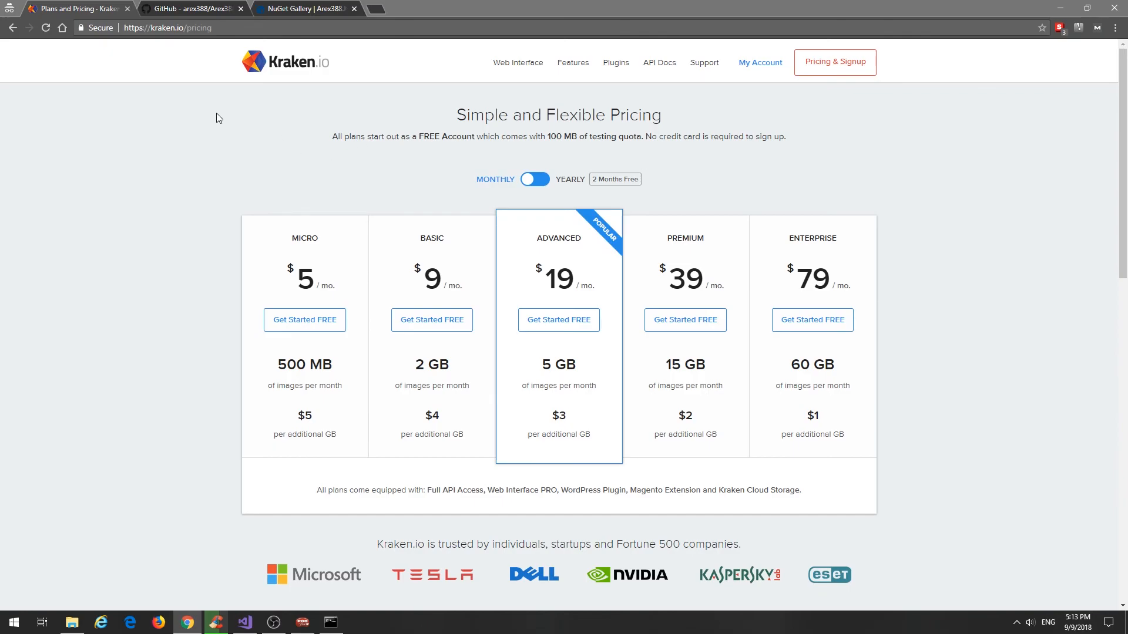